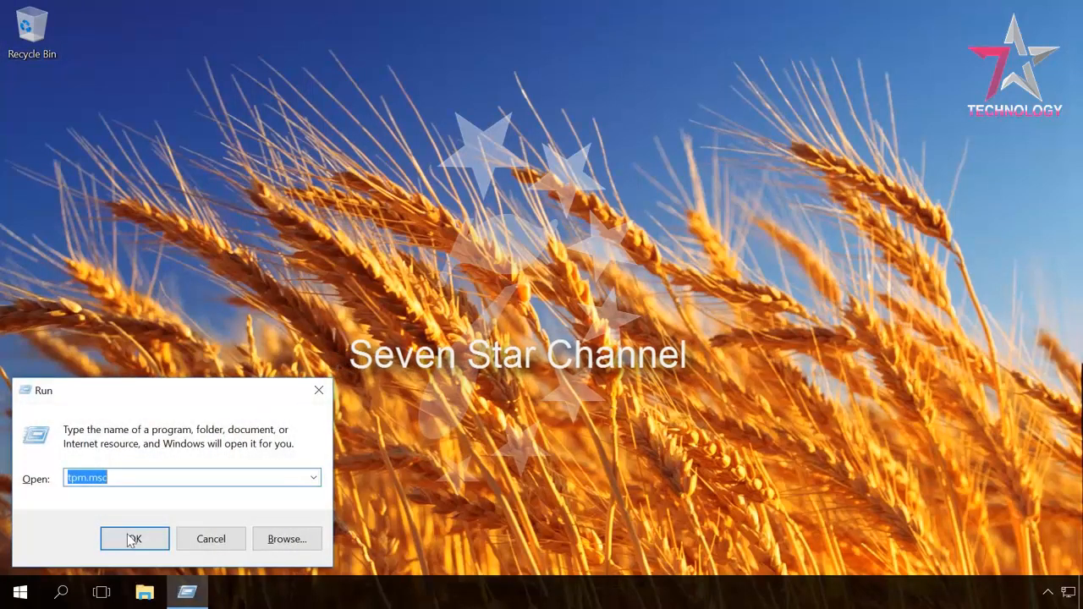
- Run the tpm.msc command to launch TPM management
{"action": "left_click", "coordinate": [133, 538]}
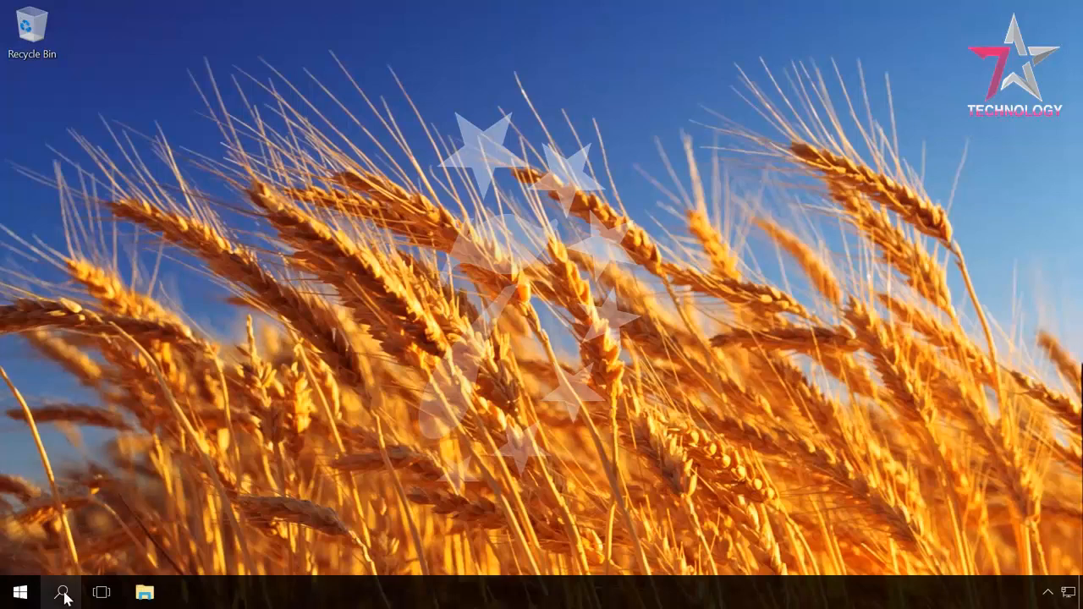
- Find Control Panel via Windows search and go to BitLocker Drive Encryption
{"action": "left_click", "coordinate": [61, 592]}
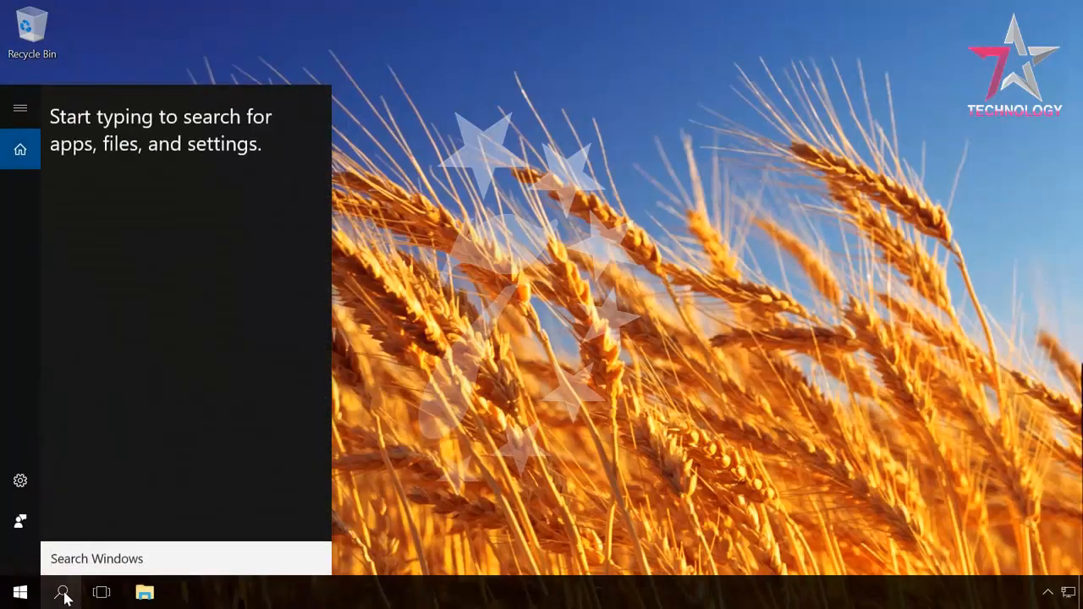
{"action": "type", "text": "con"}
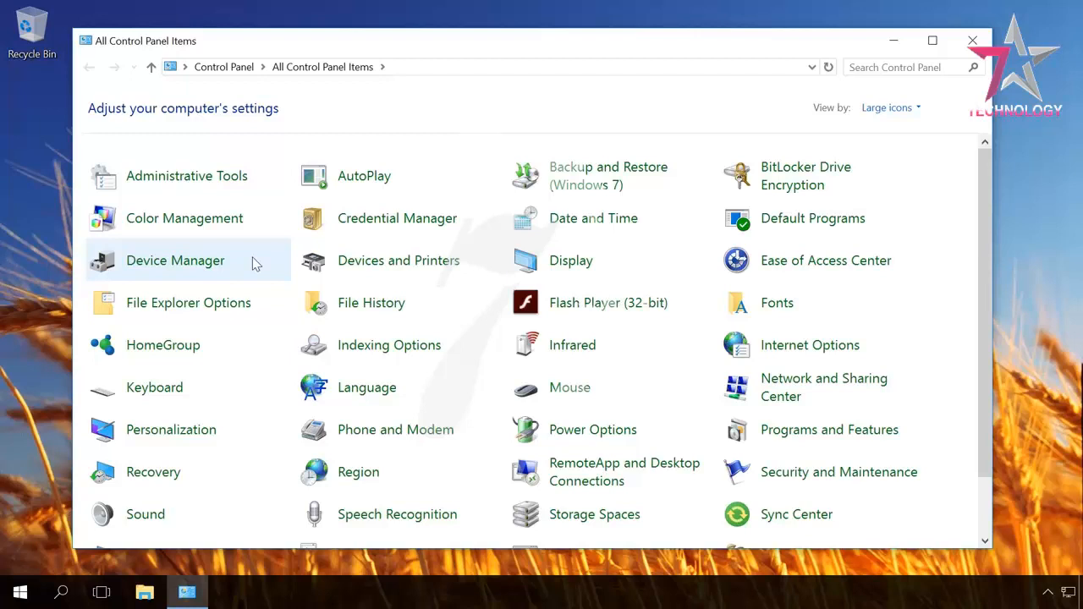
{"action": "mouse_move", "coordinate": [781, 175]}
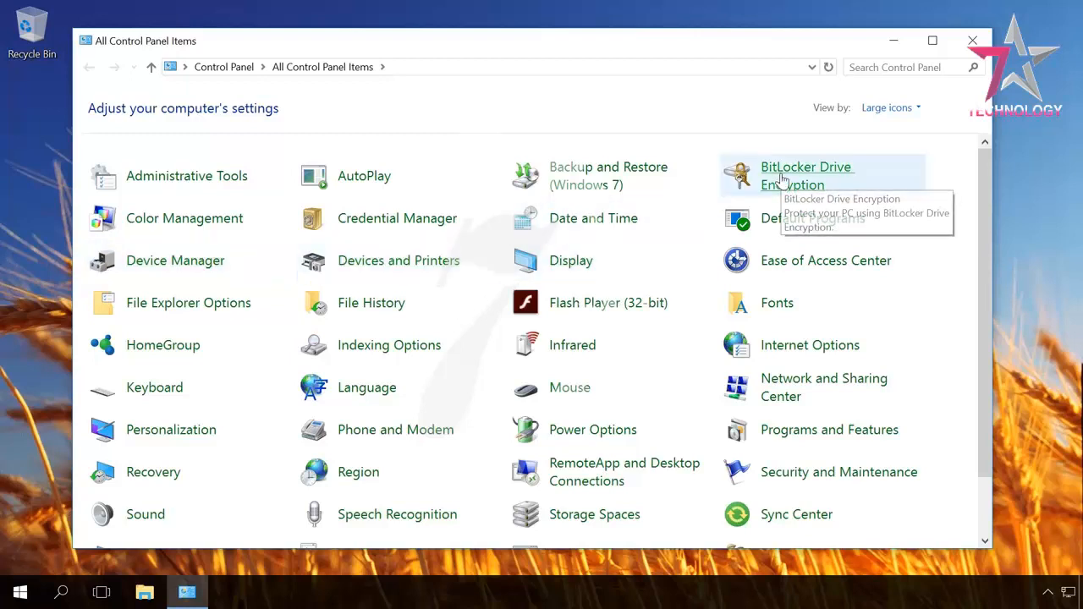
{"action": "left_click", "coordinate": [805, 175]}
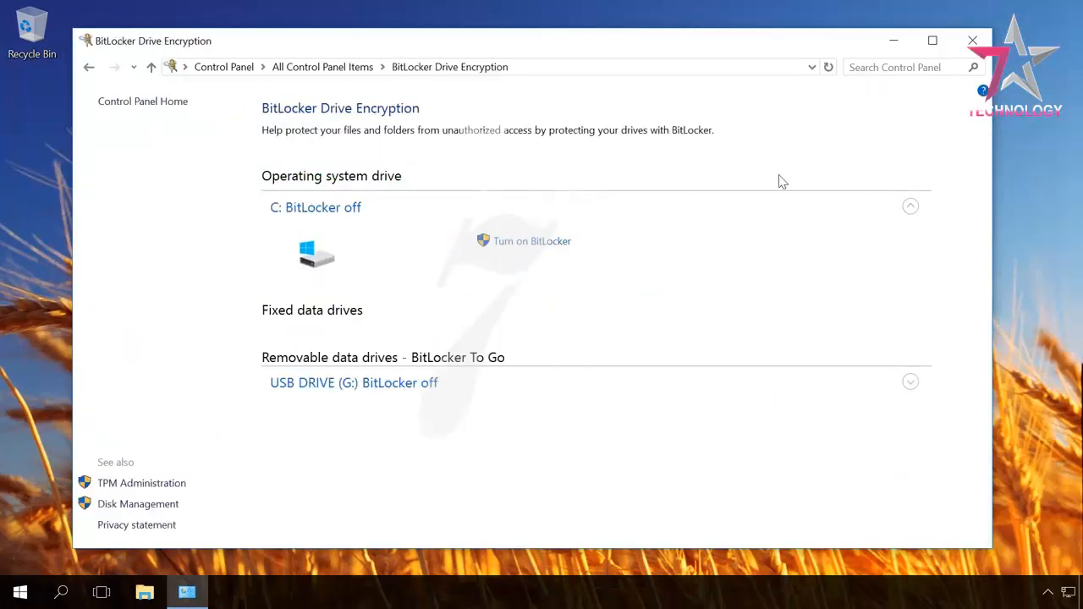
- Begin turning on BitLocker for drive C and shut down to enable the TPM hardware
{"action": "left_click", "coordinate": [532, 240]}
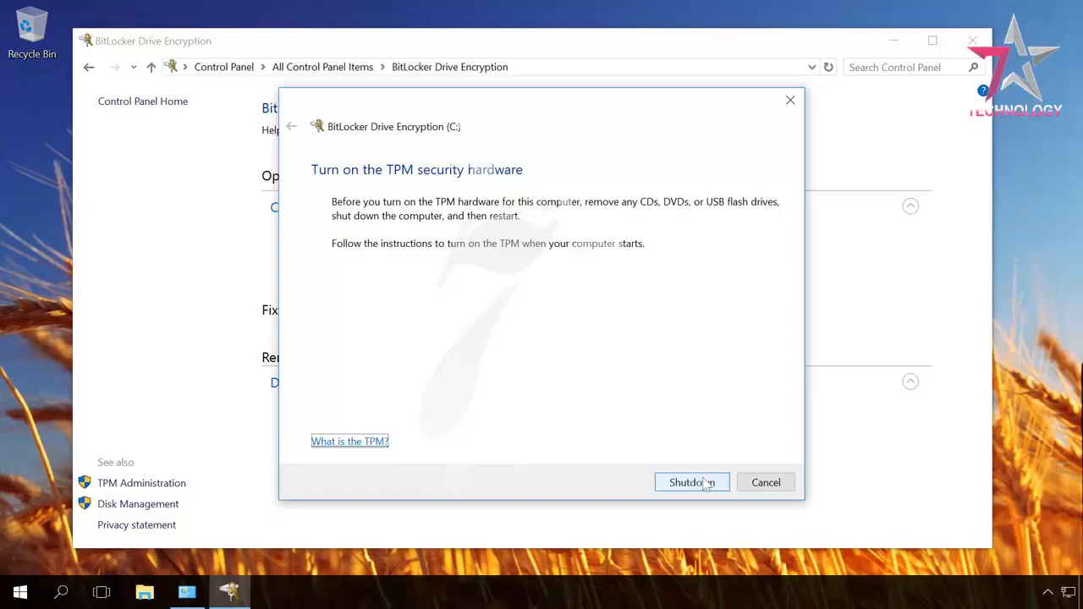
{"action": "left_click", "coordinate": [690, 482]}
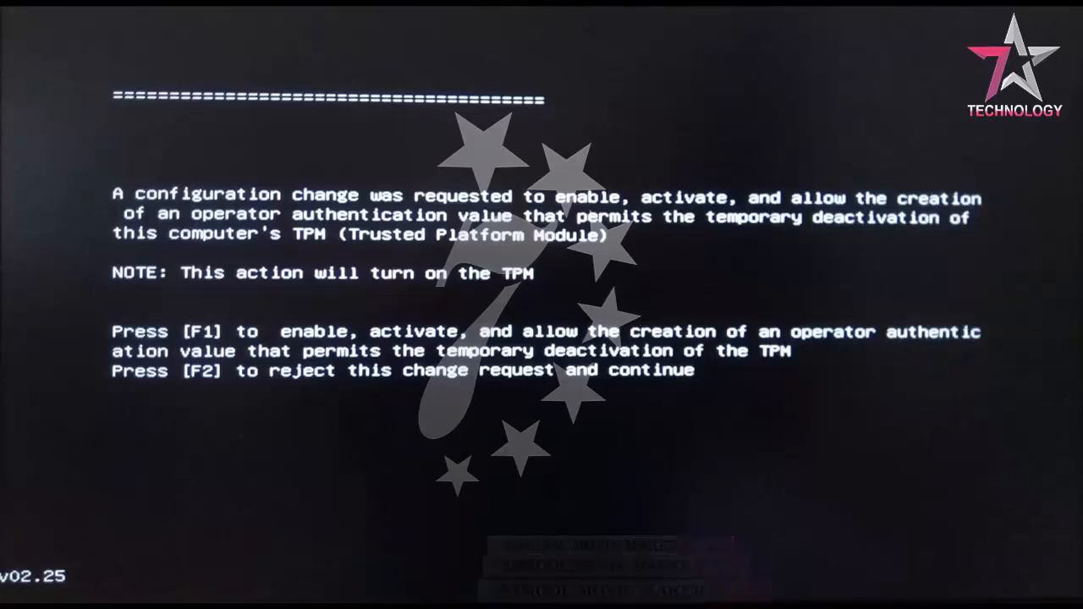
- Approve enabling and activating the TPM with F1 at the firmware prompt
{"action": "key", "text": "F1"}
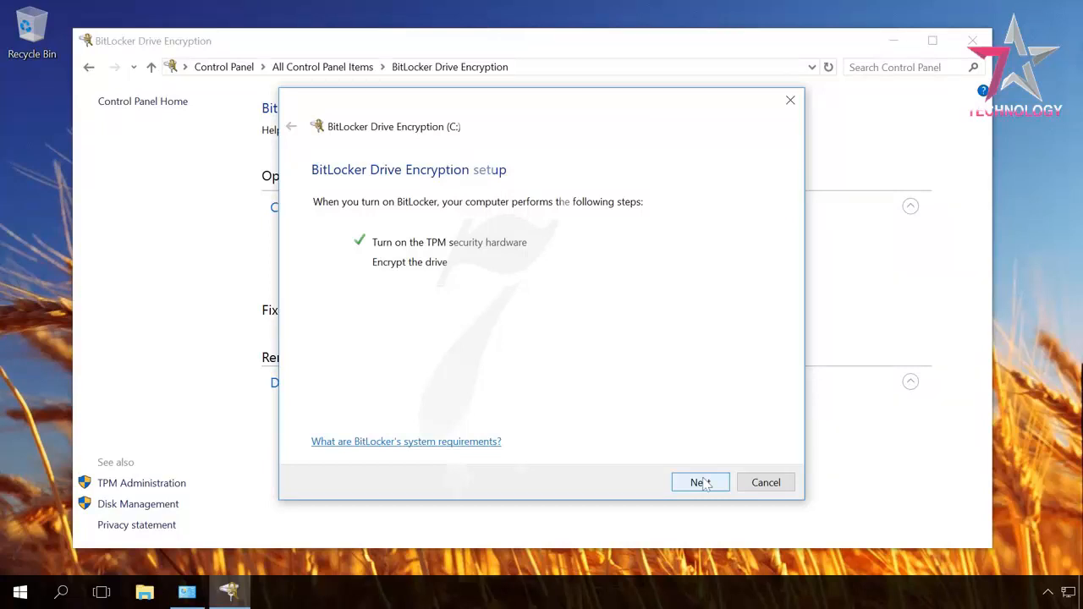
- Continue BitLocker setup to the recovery key backup page, then leave the wizard
{"action": "left_click", "coordinate": [697, 482]}
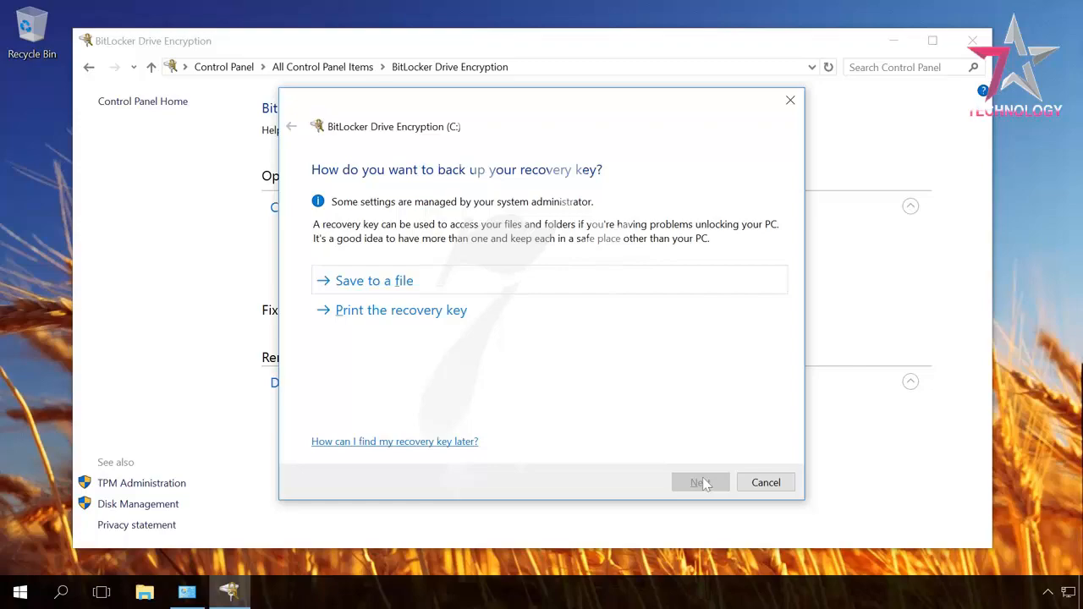
{"action": "left_click", "coordinate": [765, 483]}
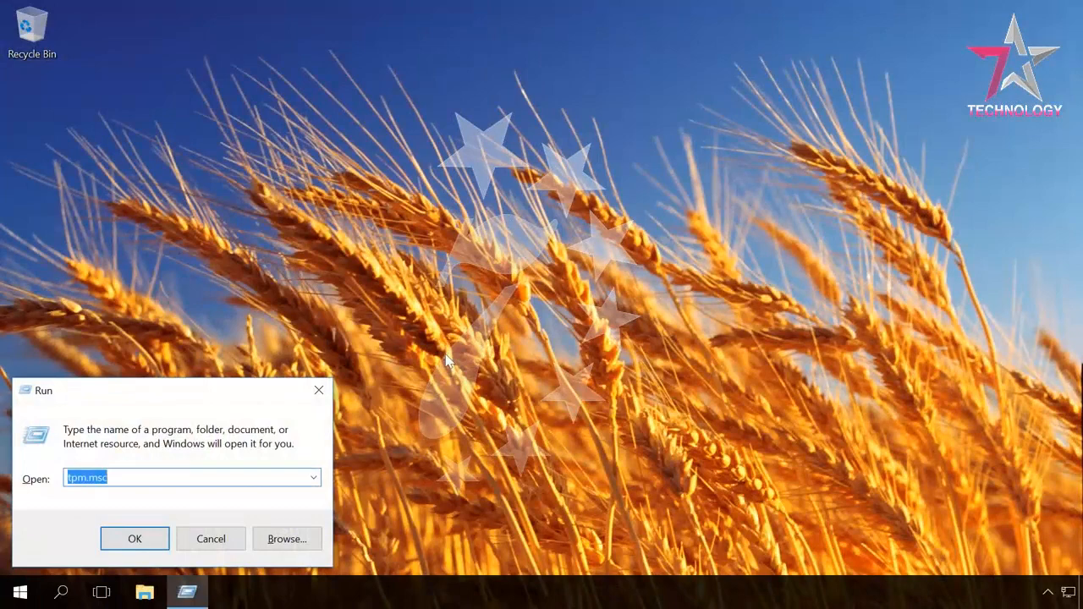
- View the TPM console's no-compatible-TPM message, close it, and start gpedit.msc from Run
{"action": "left_click", "coordinate": [135, 538]}
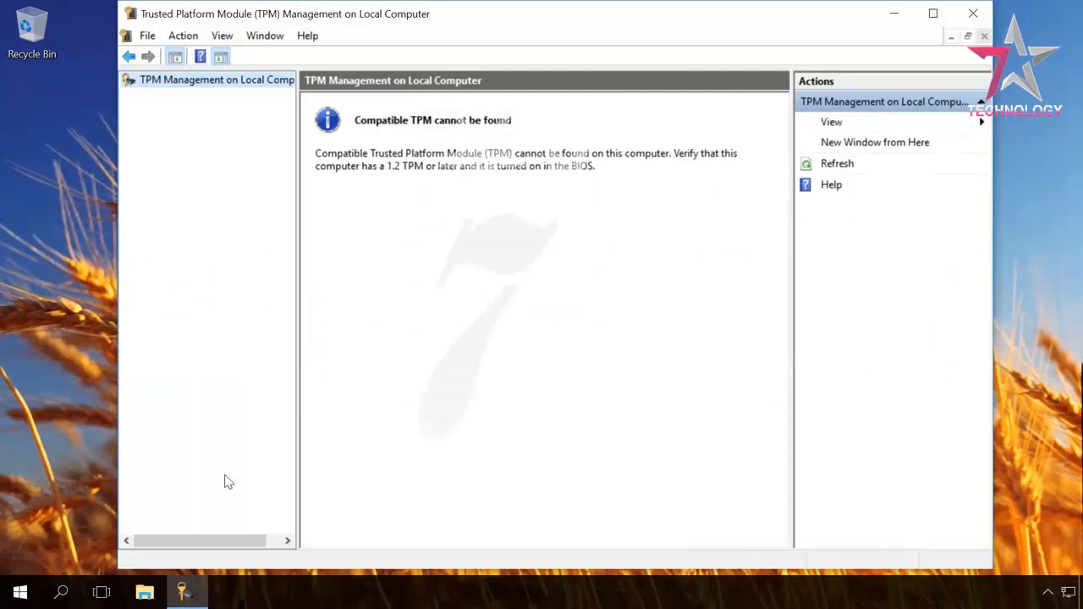
{"action": "mouse_move", "coordinate": [890, 271]}
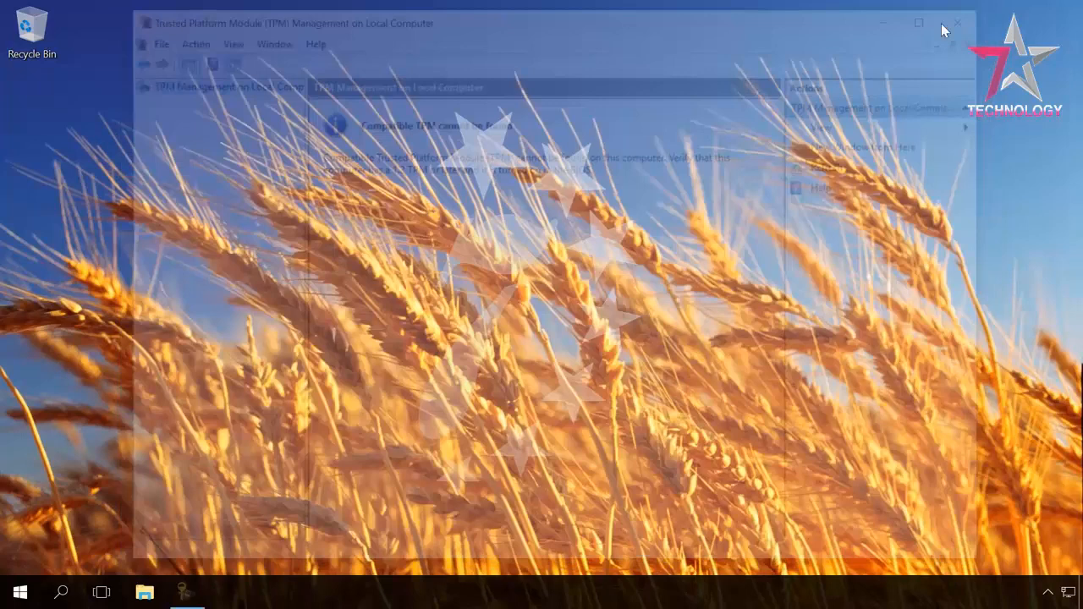
{"action": "left_click", "coordinate": [957, 24]}
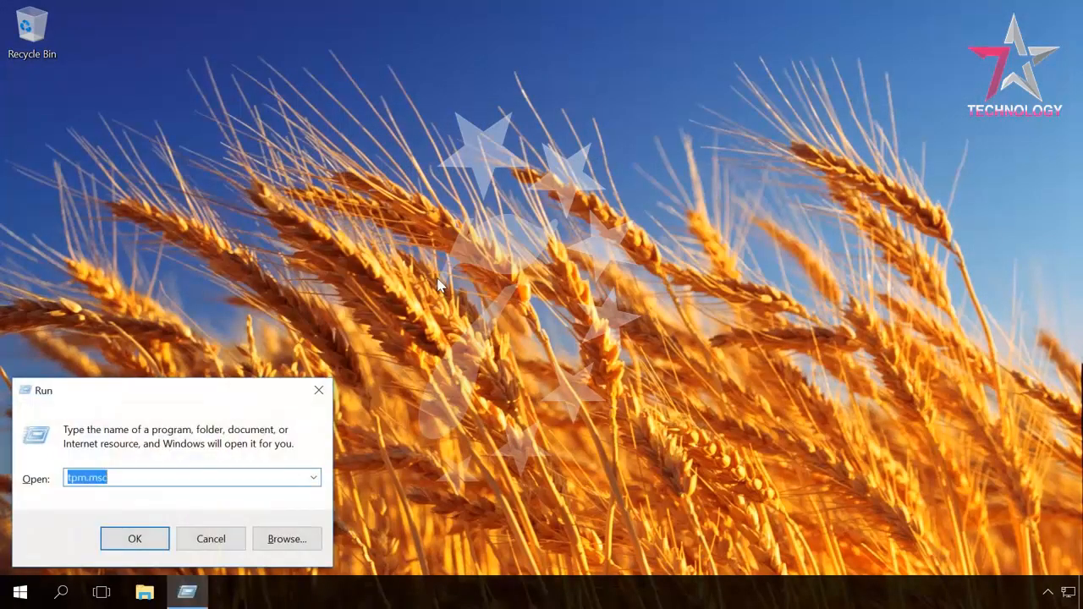
{"action": "type", "text": "gp"}
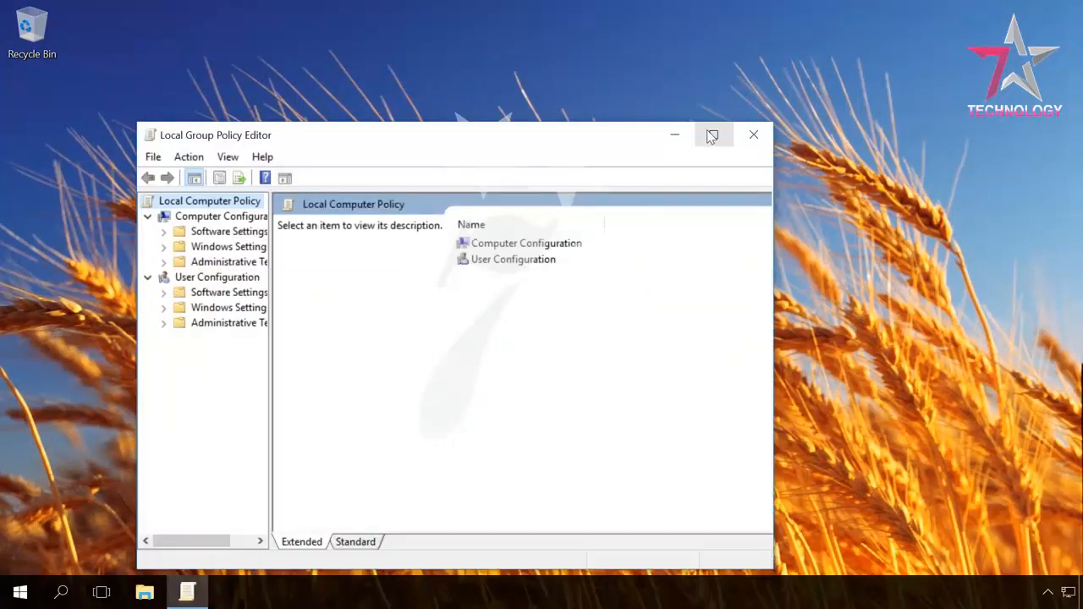
- Navigate Computer Configuration > Administrative Templates > Windows Components > BitLocker Drive Encryption > Operating System Drives
{"action": "left_click", "coordinate": [712, 135]}
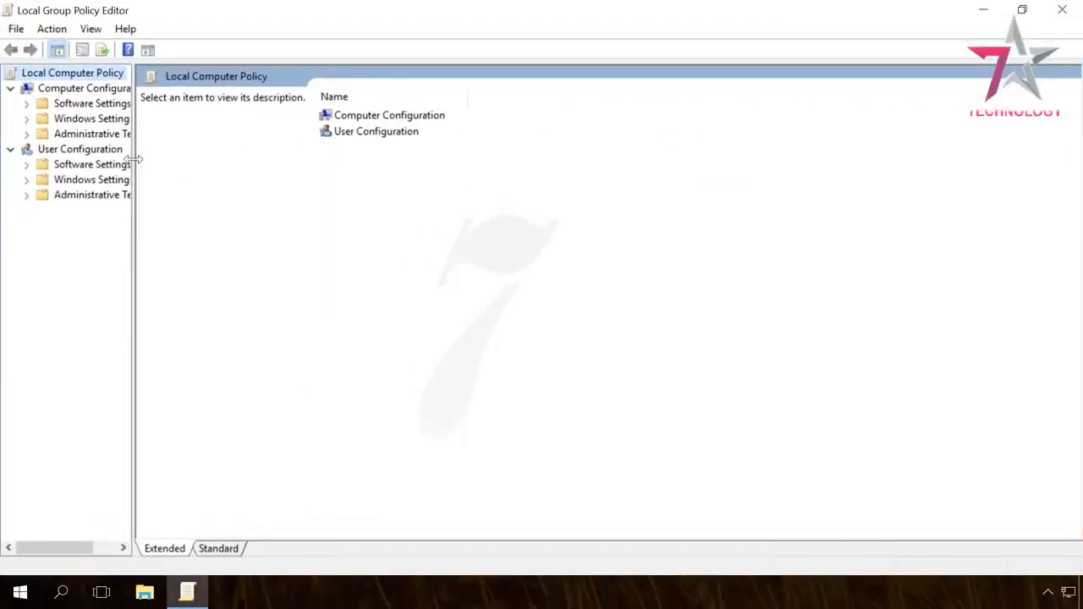
{"action": "left_click", "coordinate": [85, 88]}
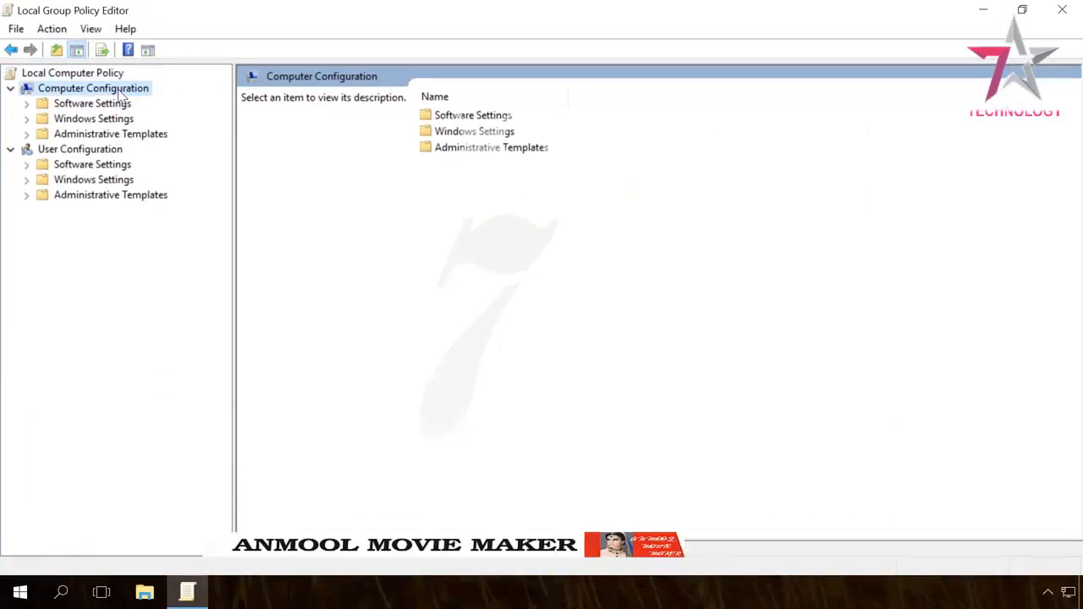
{"action": "left_click", "coordinate": [110, 134]}
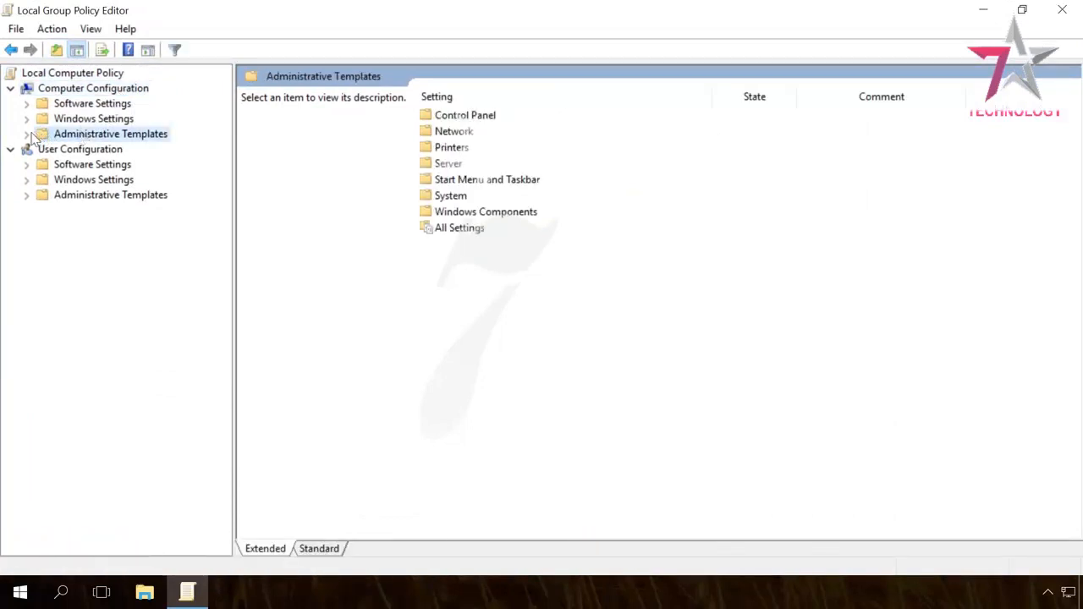
{"action": "left_click", "coordinate": [27, 134]}
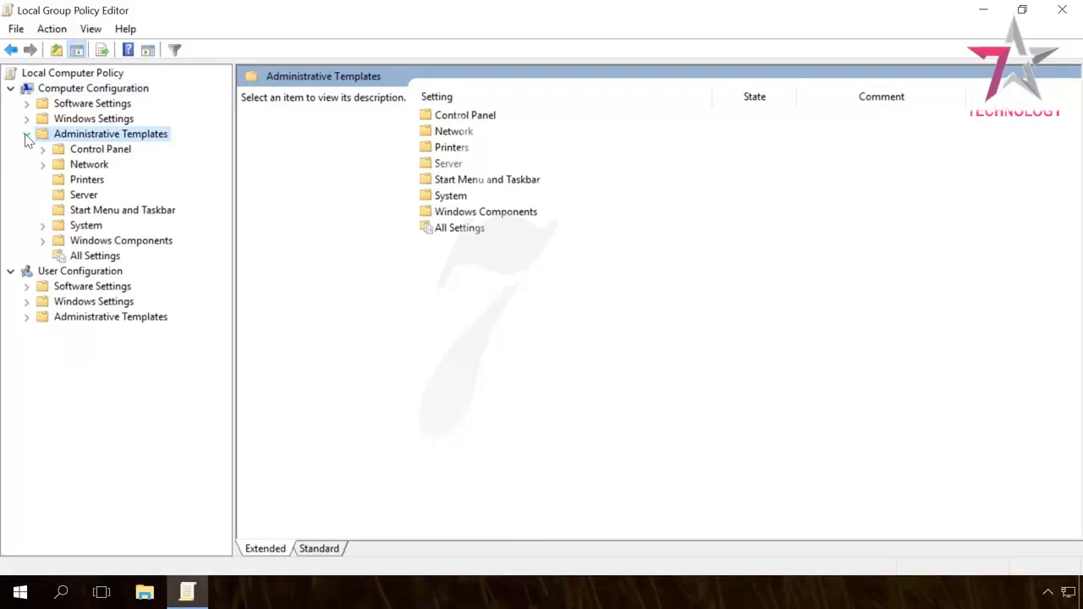
{"action": "left_click", "coordinate": [122, 240]}
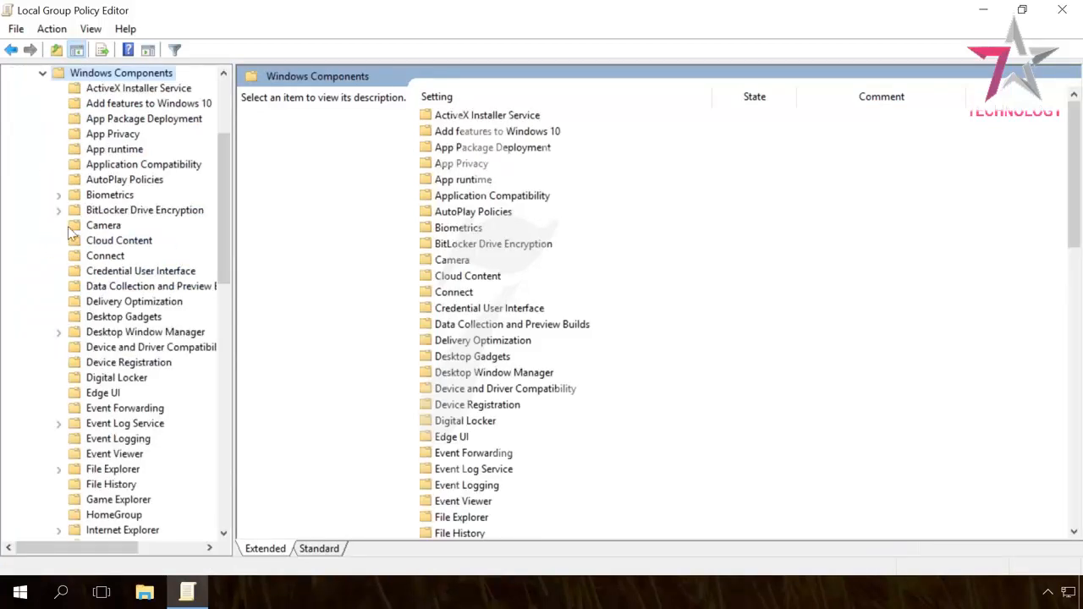
{"action": "left_click", "coordinate": [144, 209]}
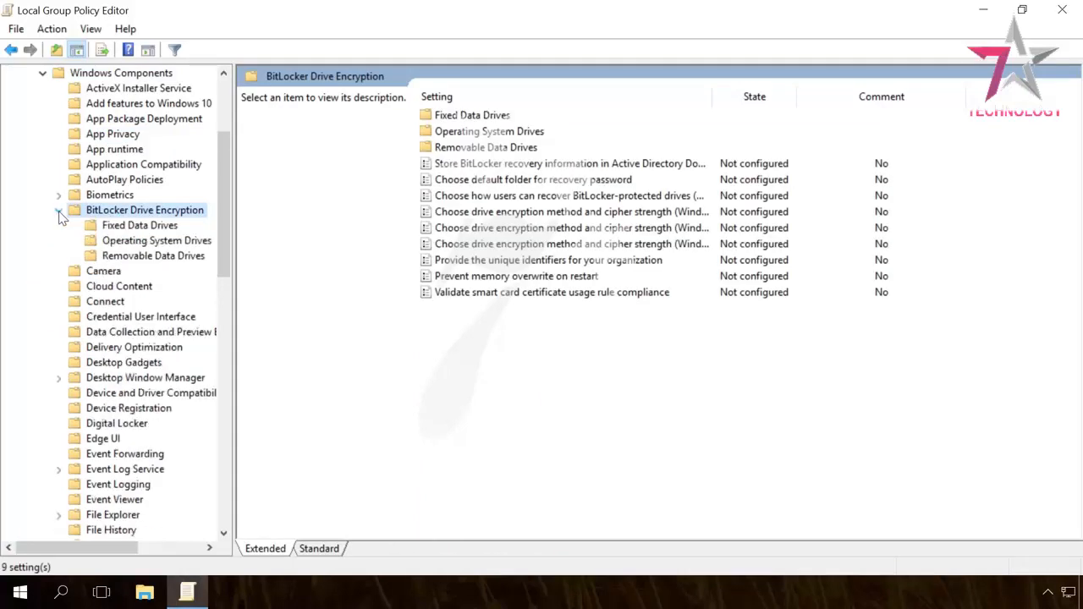
{"action": "left_click", "coordinate": [156, 240]}
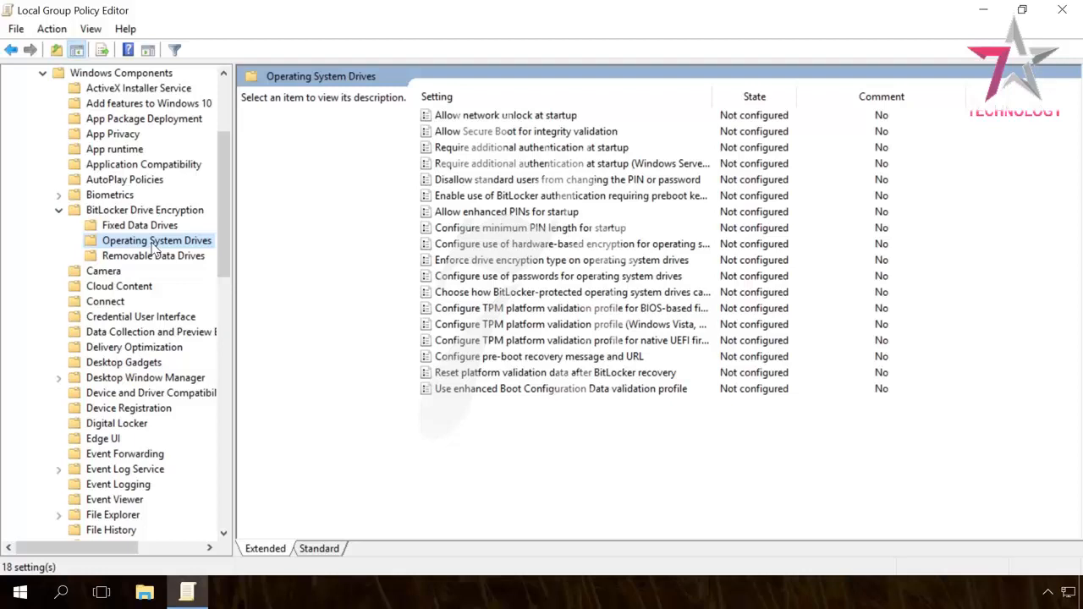
{"action": "mouse_move", "coordinate": [714, 95]}
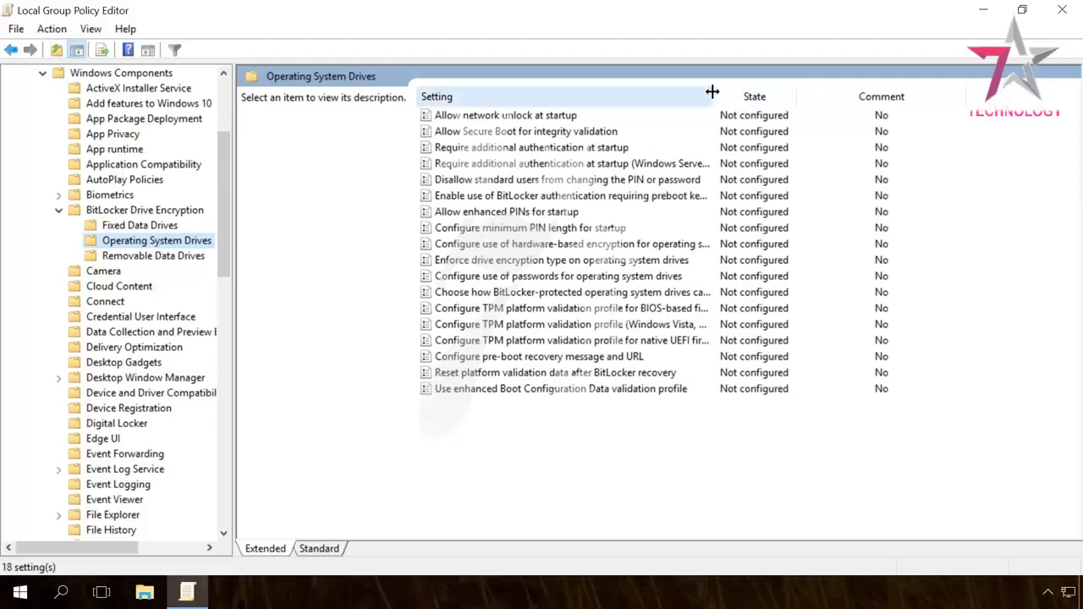
- Bring up the 'Require additional authentication at startup' policy settings
{"action": "left_click", "coordinate": [531, 147]}
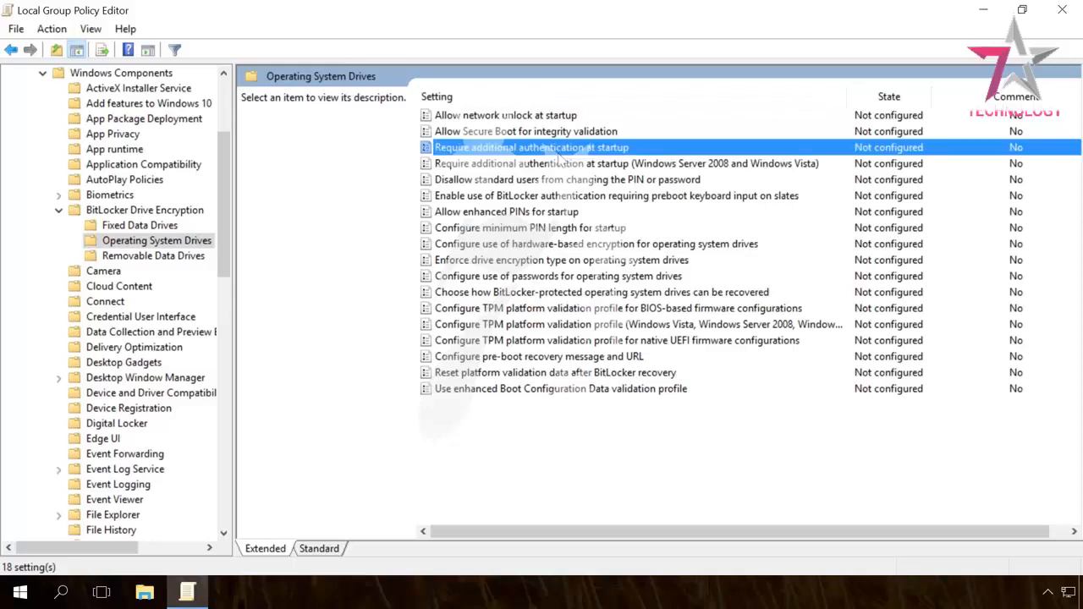
{"action": "left_click", "coordinate": [531, 147]}
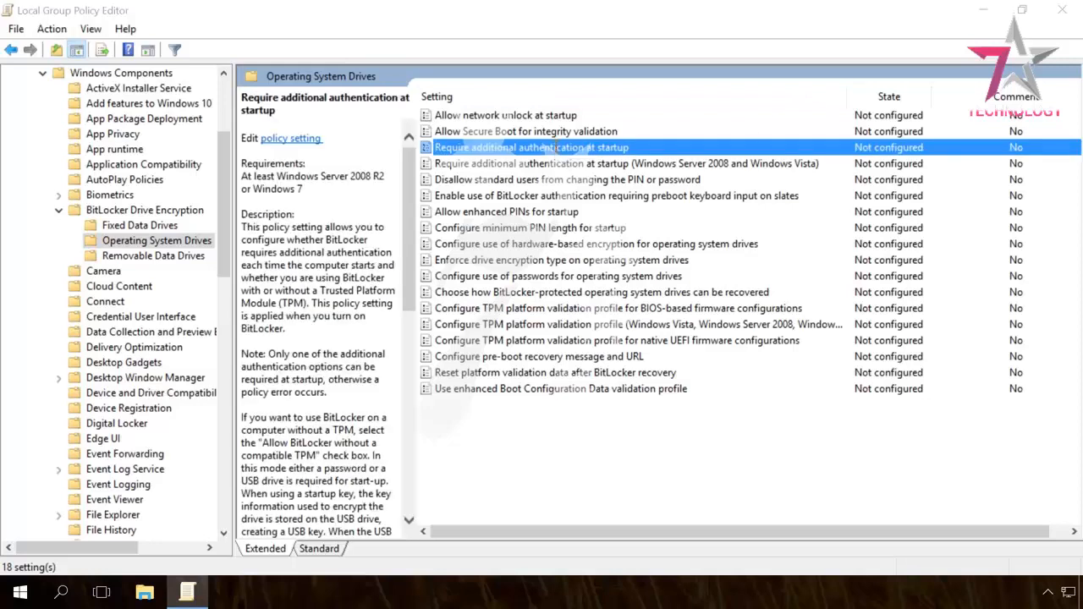
{"action": "double_click", "coordinate": [531, 146]}
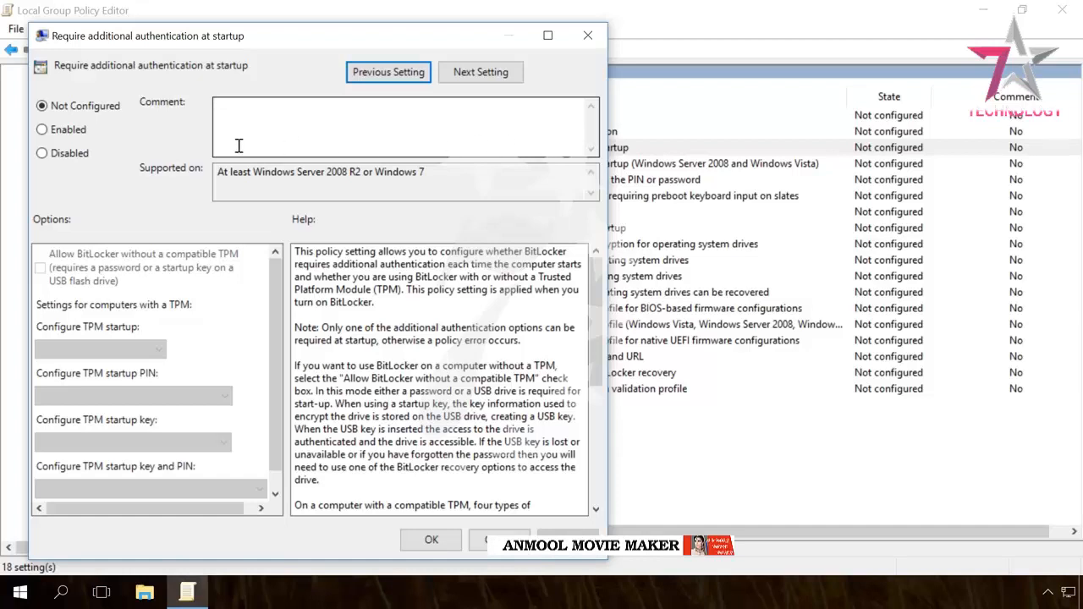
- Set the policy to Enabled with BitLocker allowed without a compatible TPM, apply it, and close the editor
{"action": "left_click", "coordinate": [41, 129]}
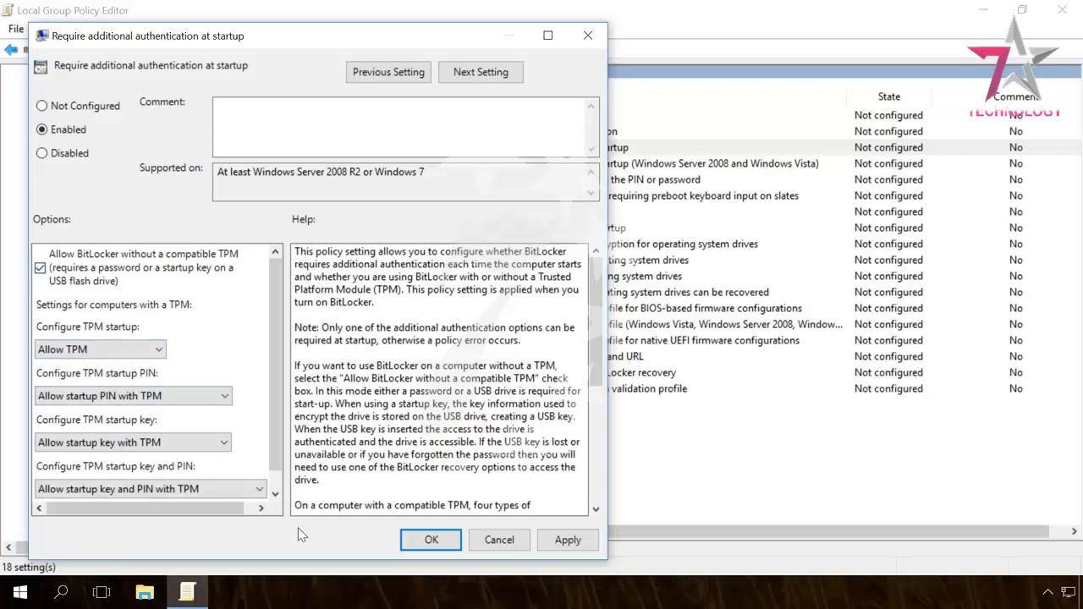
{"action": "left_click", "coordinate": [567, 539]}
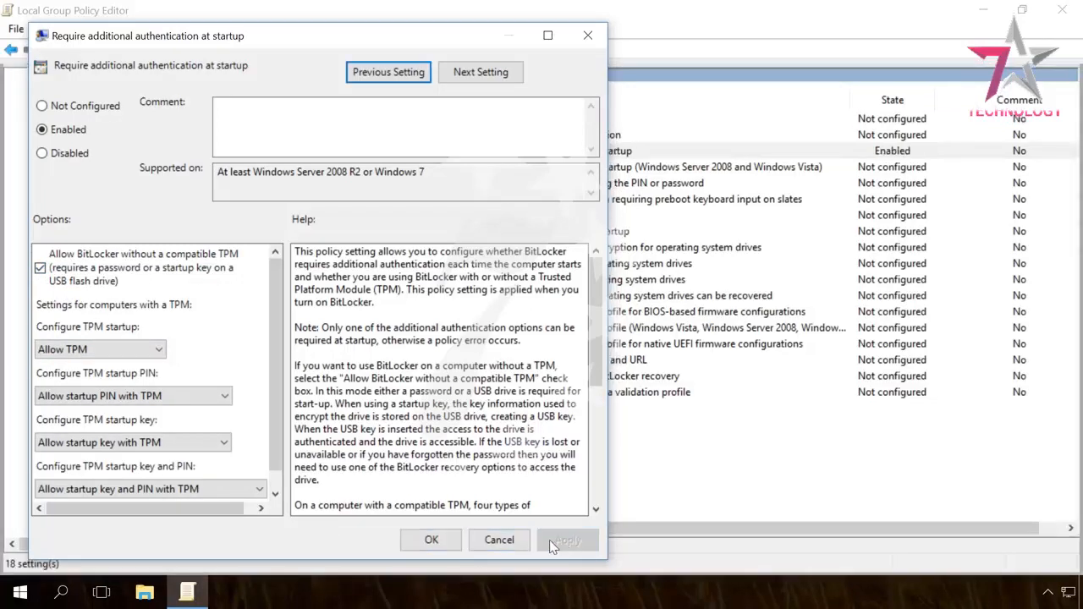
{"action": "left_click", "coordinate": [430, 539]}
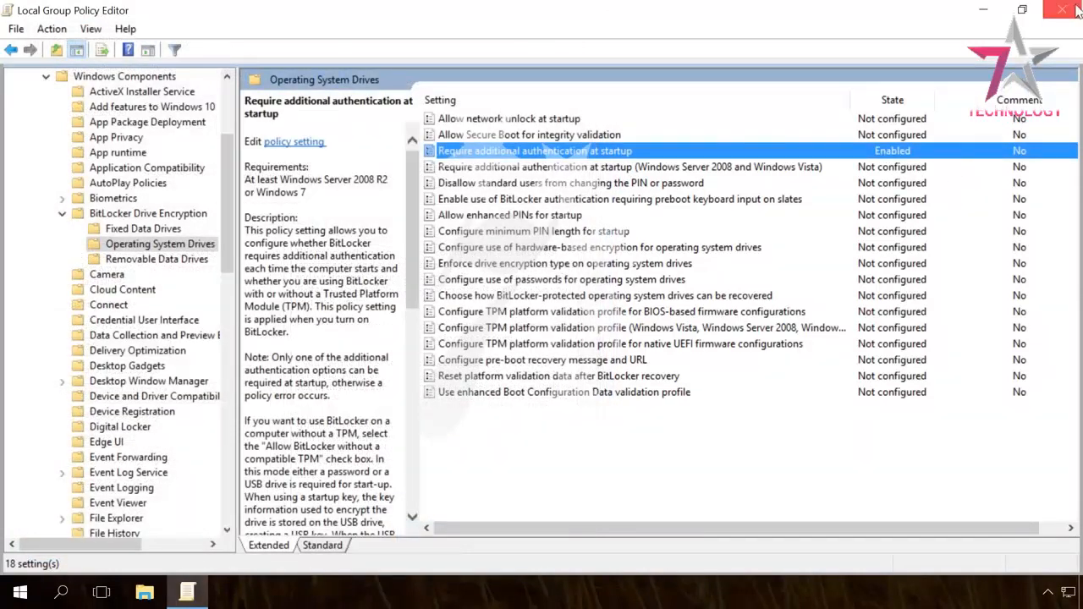
{"action": "left_click", "coordinate": [1063, 10]}
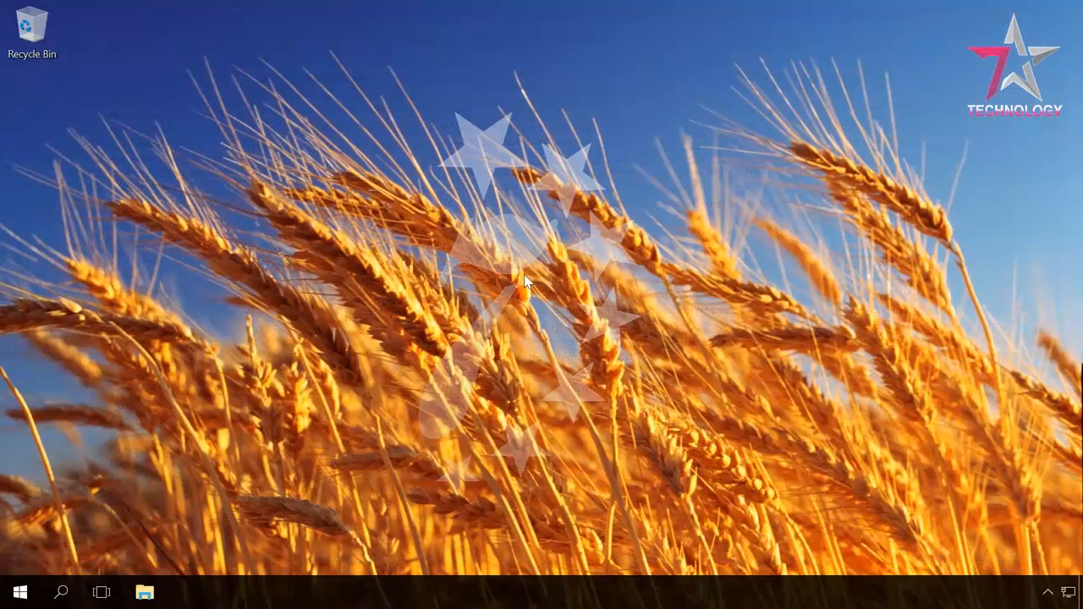
{"action": "mouse_move", "coordinate": [91, 435]}
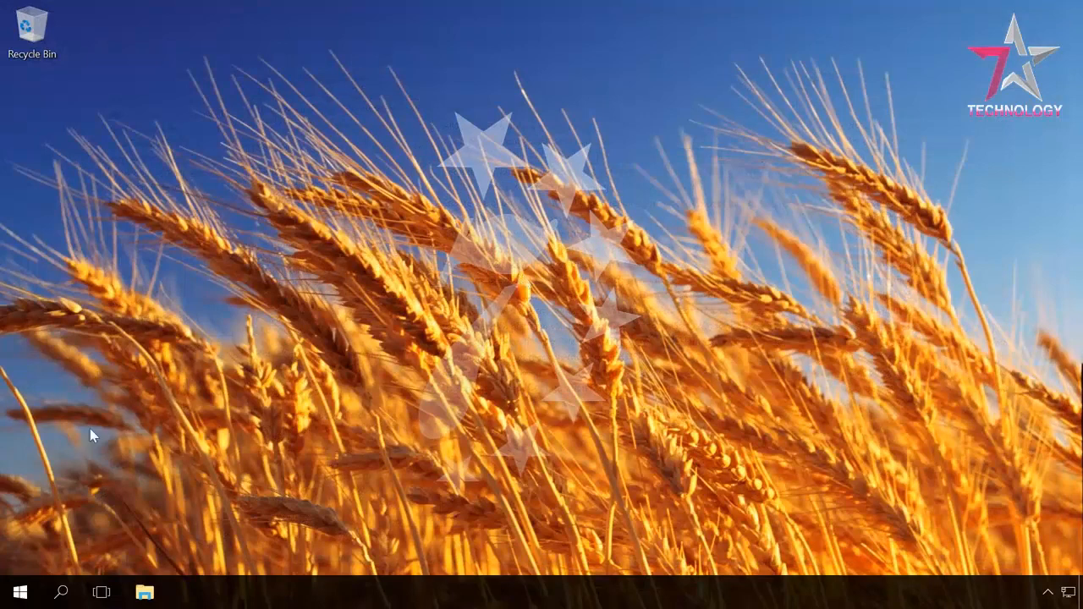
- Search for Control Panel and return to the BitLocker Drive Encryption page
{"action": "left_click", "coordinate": [61, 592]}
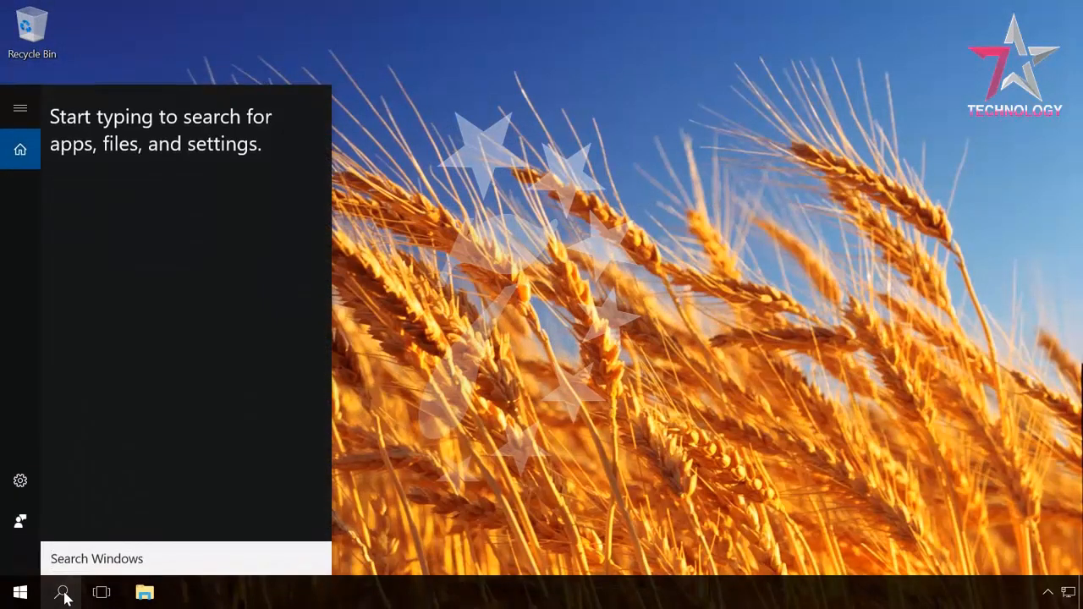
{"action": "type", "text": "c"}
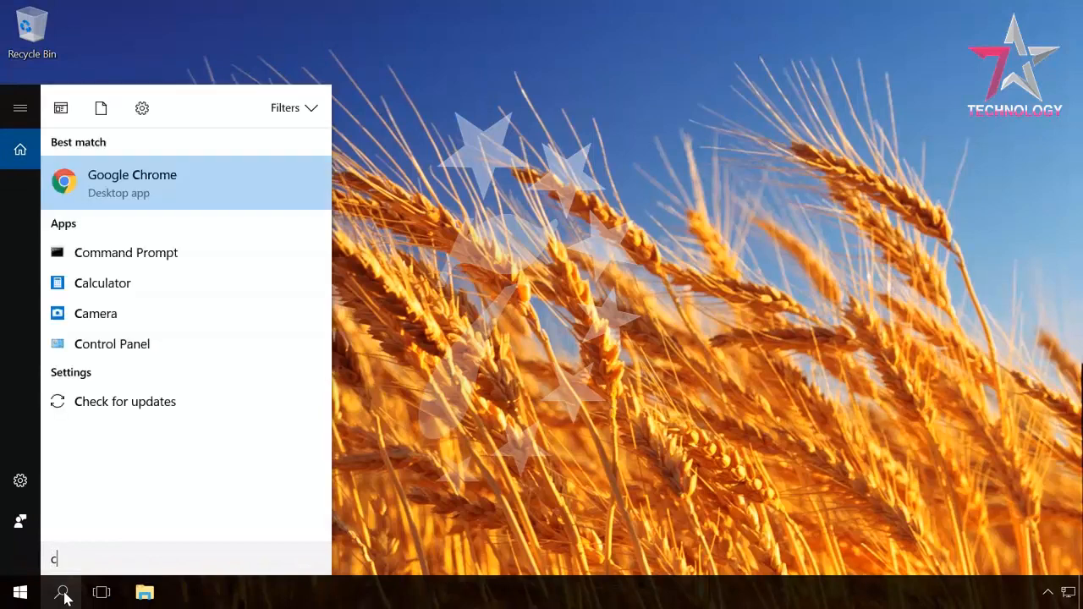
{"action": "type", "text": "on"}
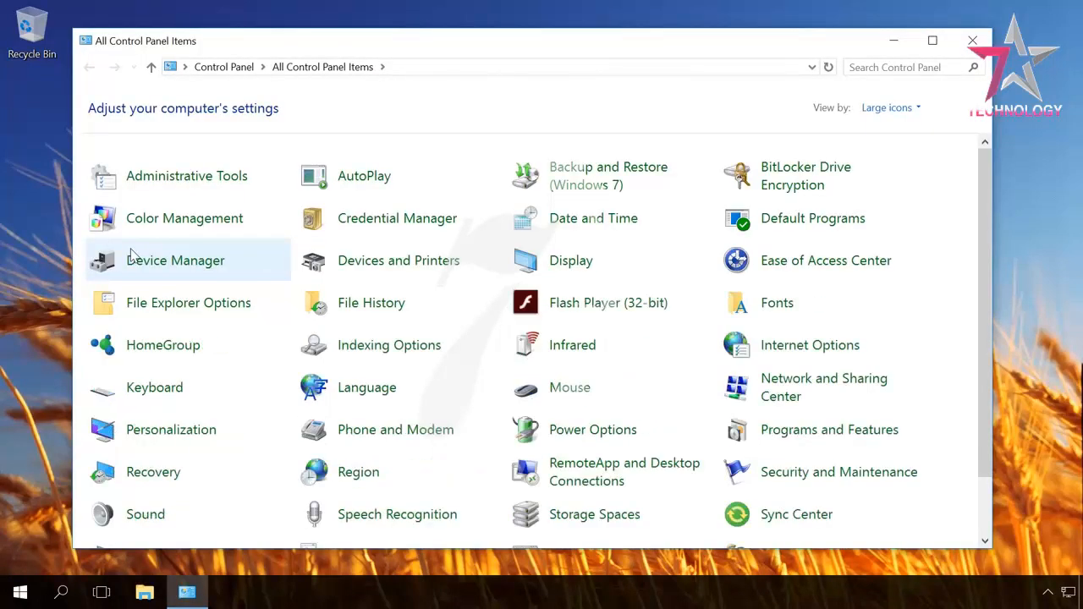
{"action": "mouse_move", "coordinate": [782, 174]}
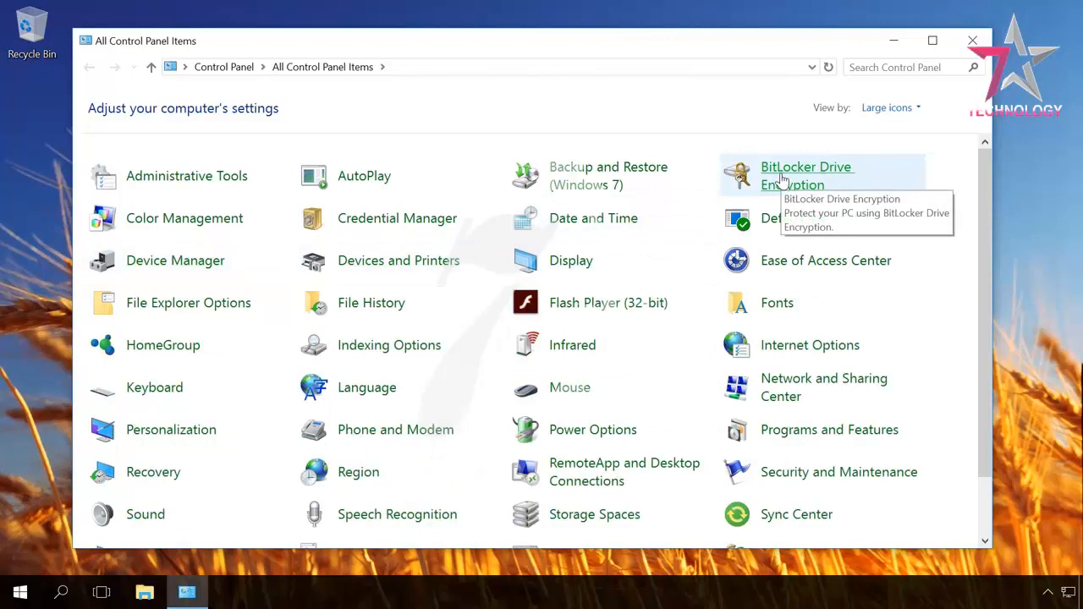
{"action": "left_click", "coordinate": [806, 174]}
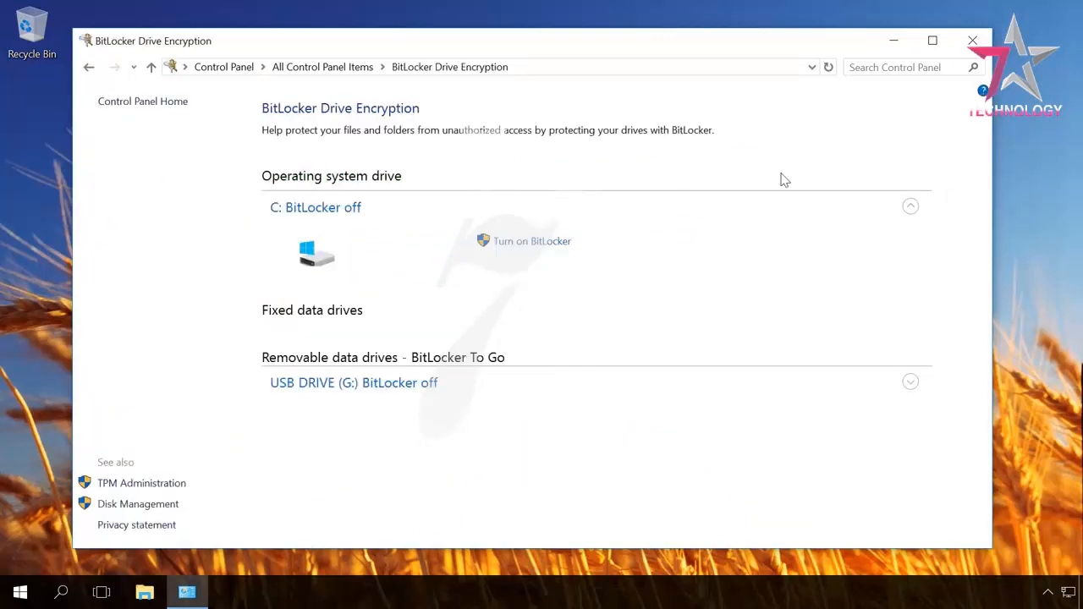
{"action": "mouse_move", "coordinate": [532, 241]}
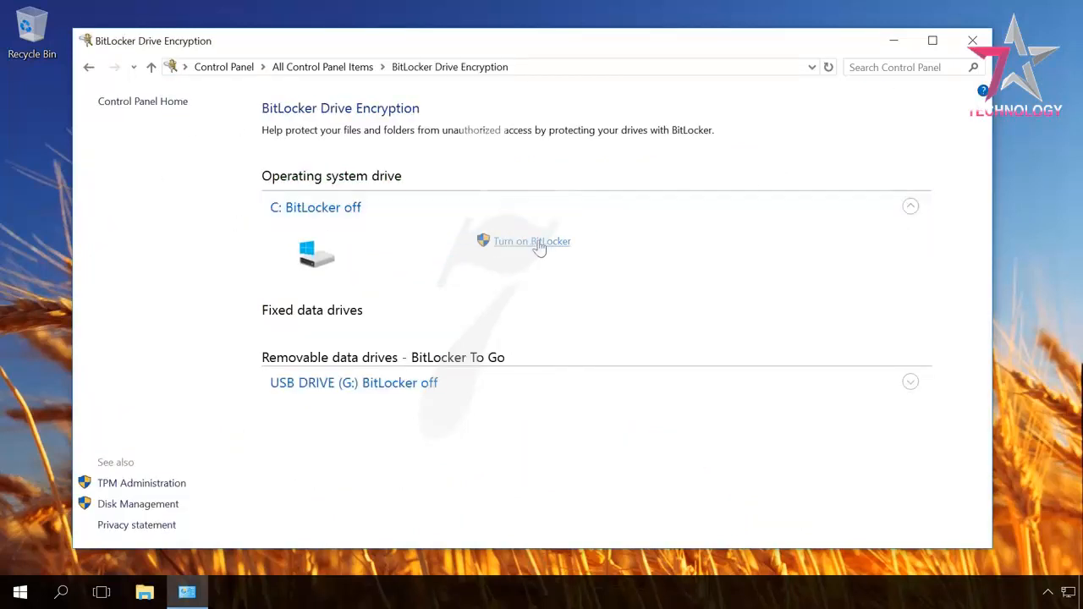
- Turn on BitLocker for drive C using a startup password, entered and confirmed
{"action": "left_click", "coordinate": [531, 240]}
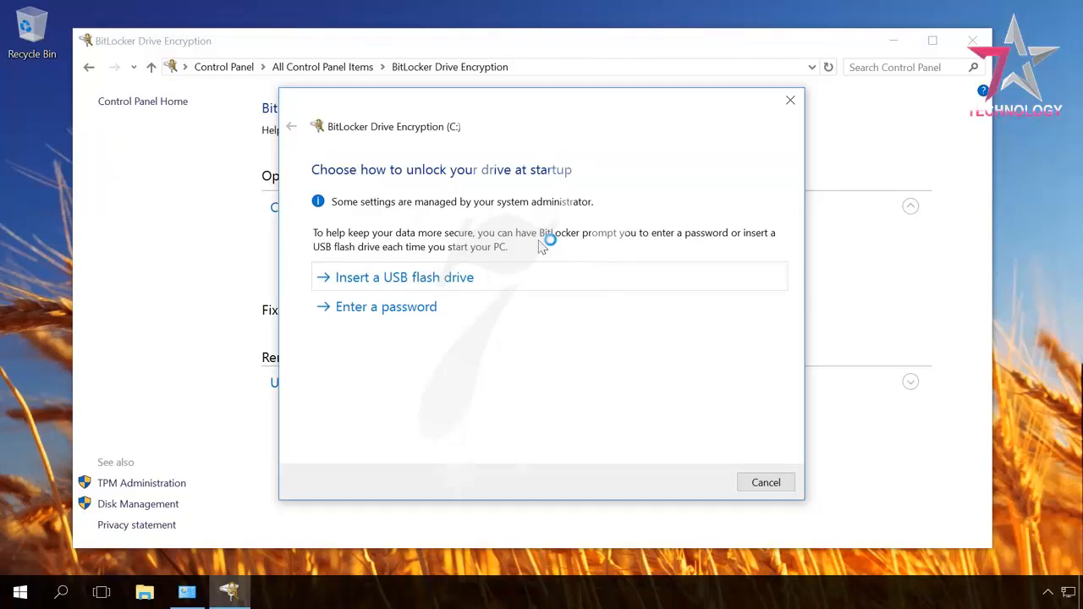
{"action": "left_click", "coordinate": [386, 306]}
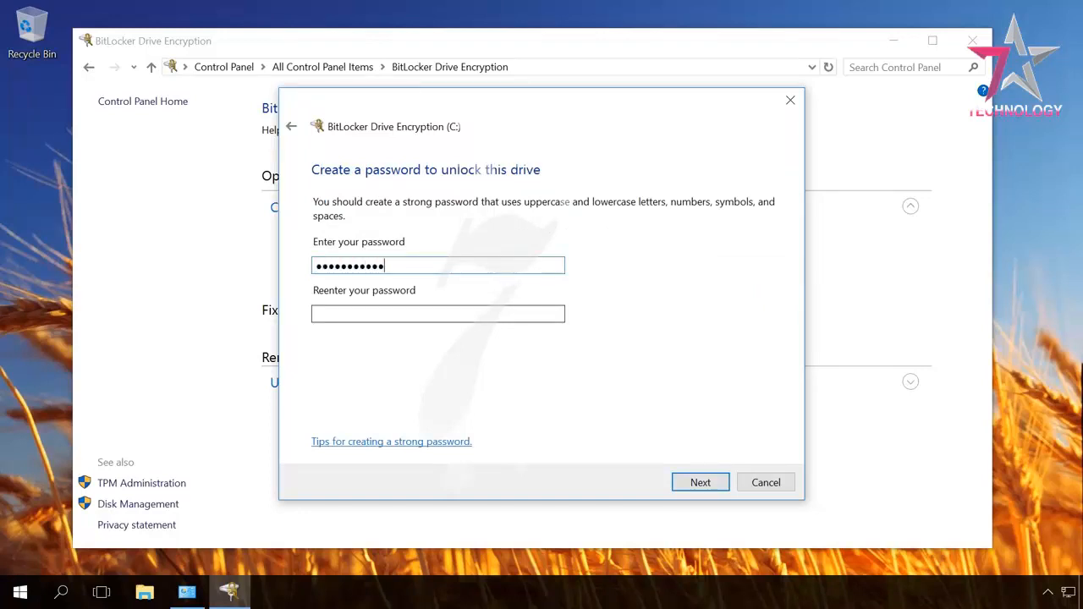
{"action": "type", "text": "••••"}
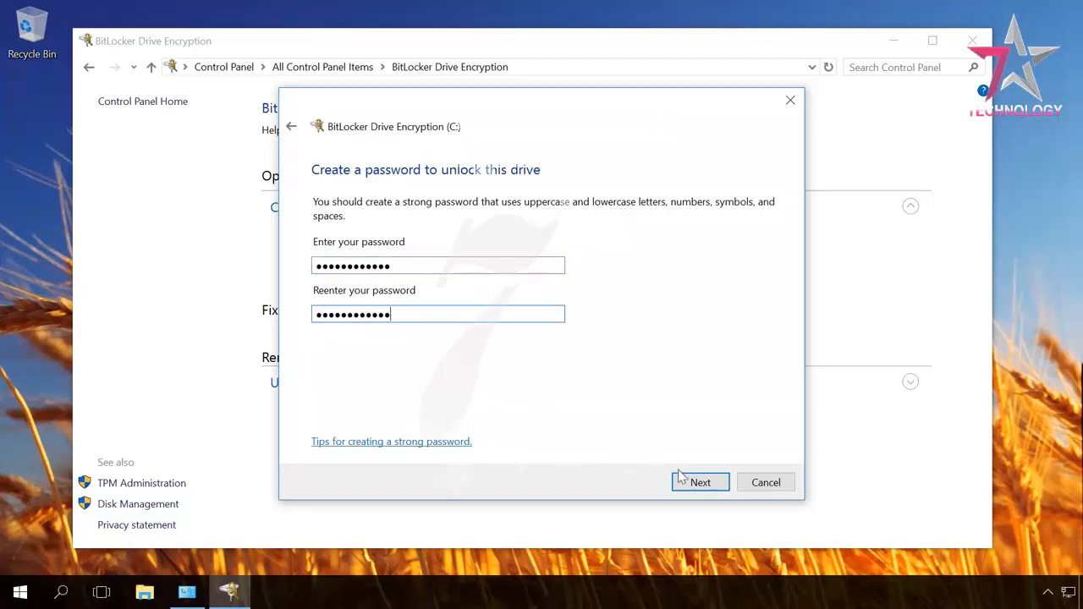
- Accept the password and choose to save the recovery key to a file
{"action": "left_click", "coordinate": [701, 482]}
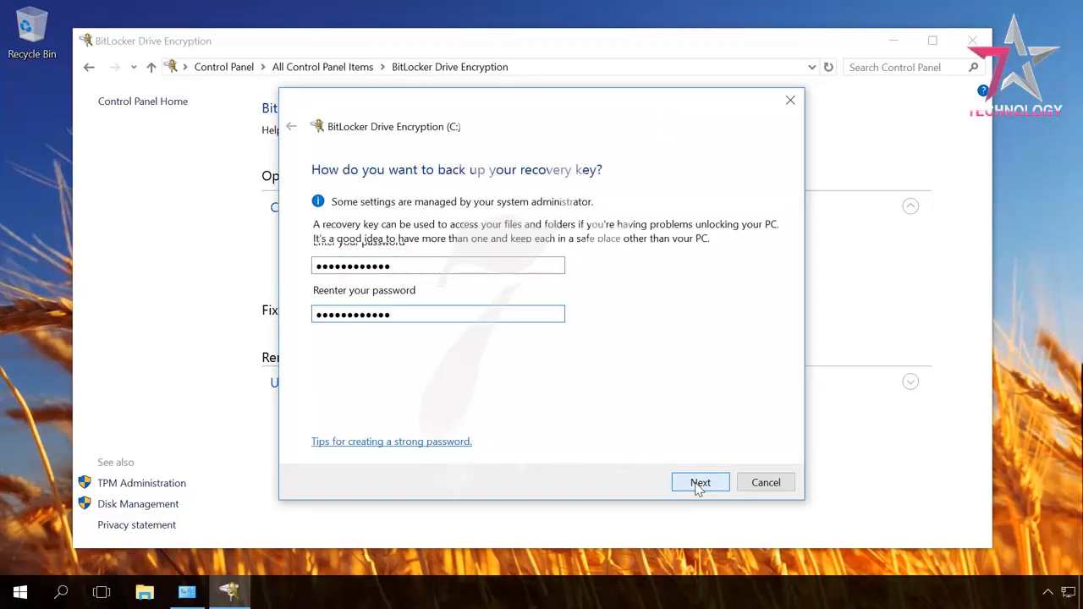
{"action": "left_click", "coordinate": [700, 482]}
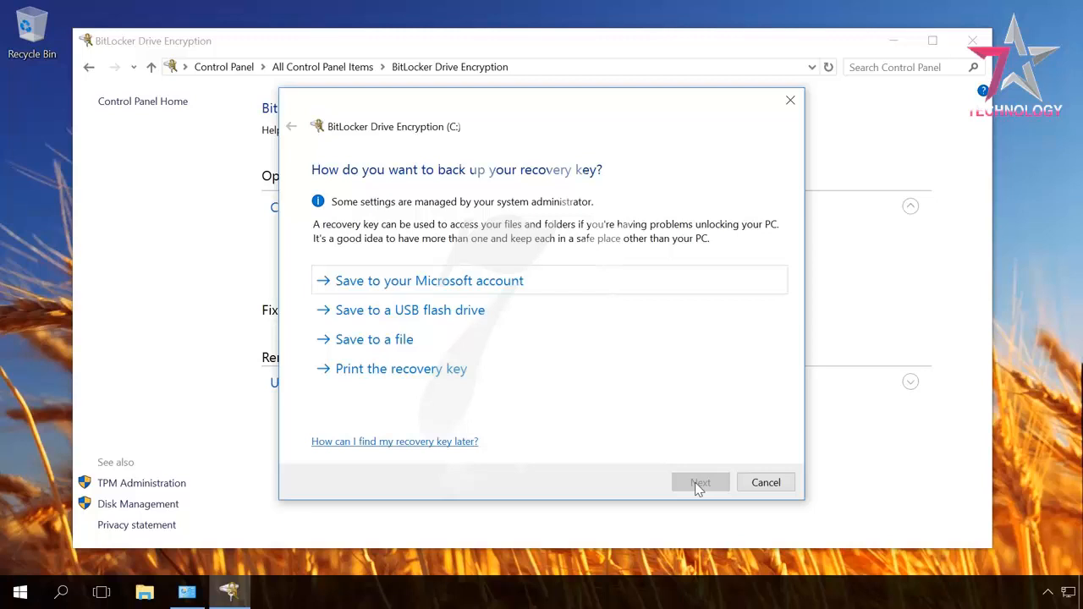
{"action": "mouse_move", "coordinate": [375, 338]}
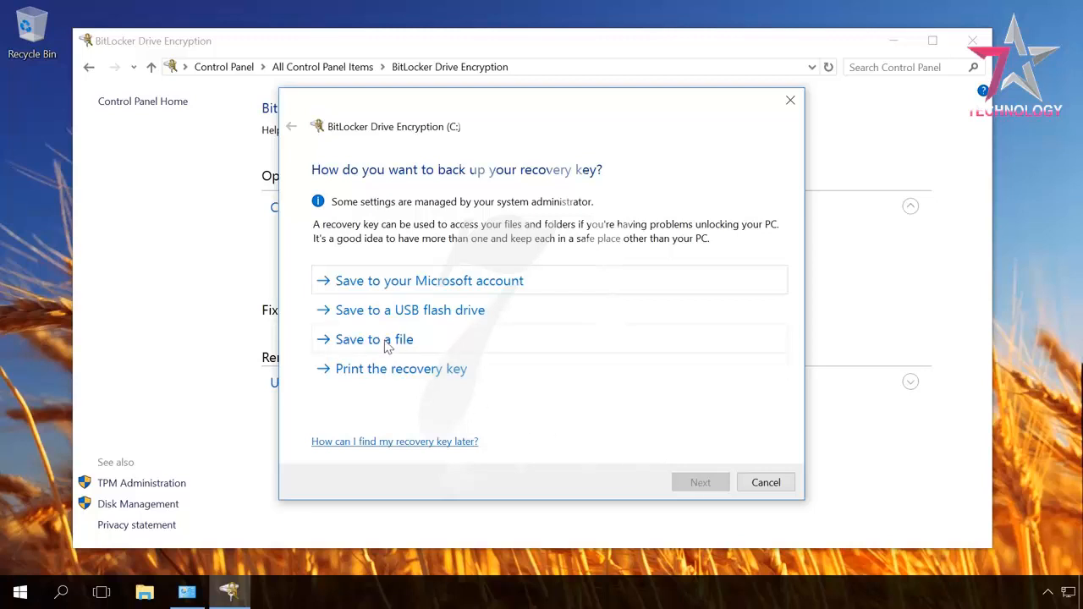
{"action": "left_click", "coordinate": [374, 338]}
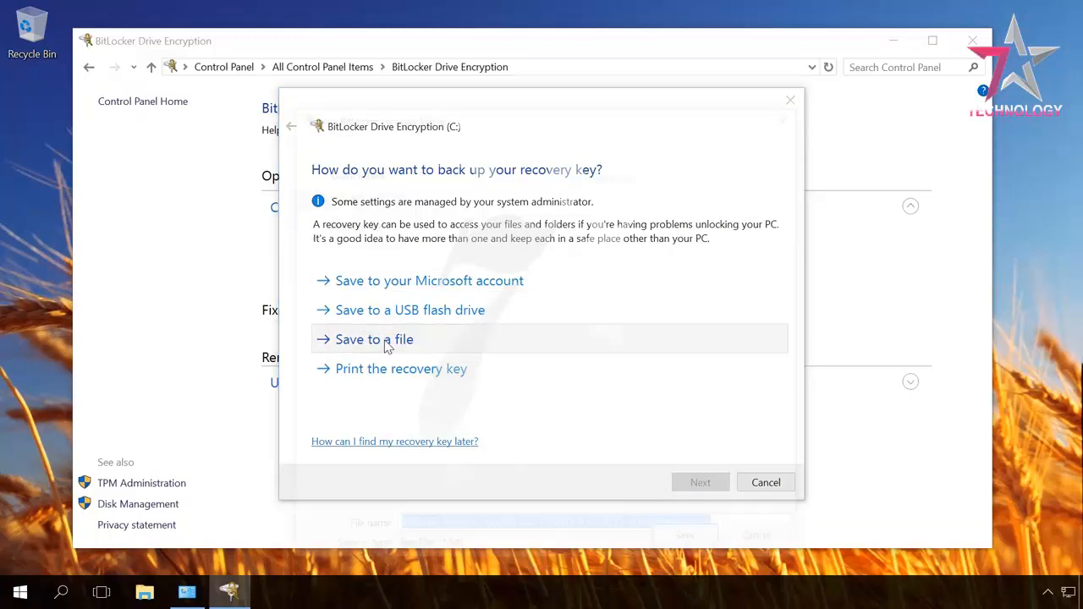
{"action": "left_click", "coordinate": [373, 338]}
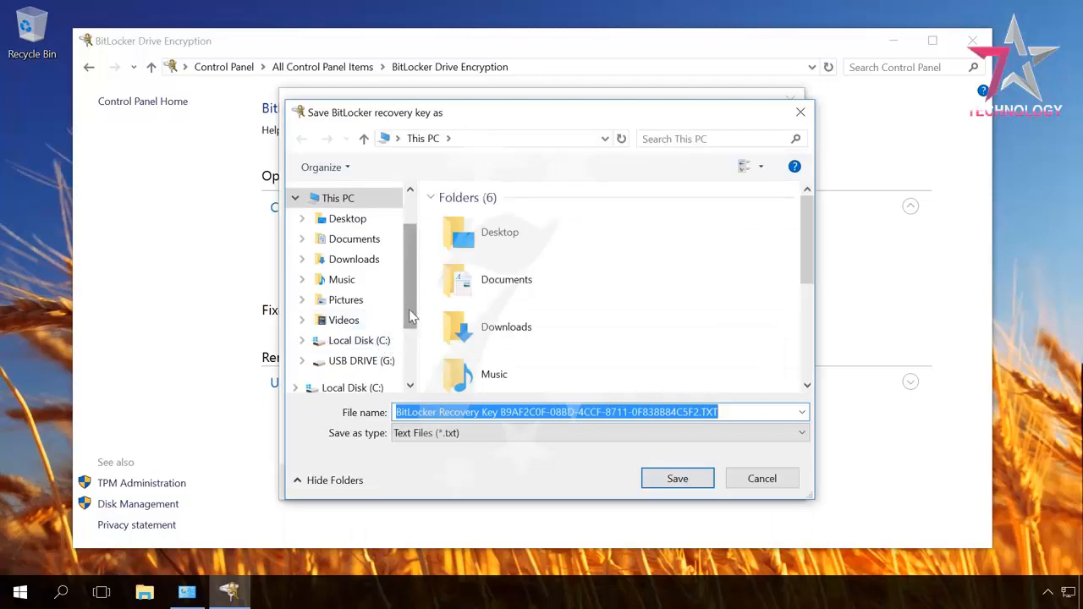
- Save the recovery key text file to USB DRIVE (G:)
{"action": "scroll", "scroll_direction": "down", "scroll_amount": 3}
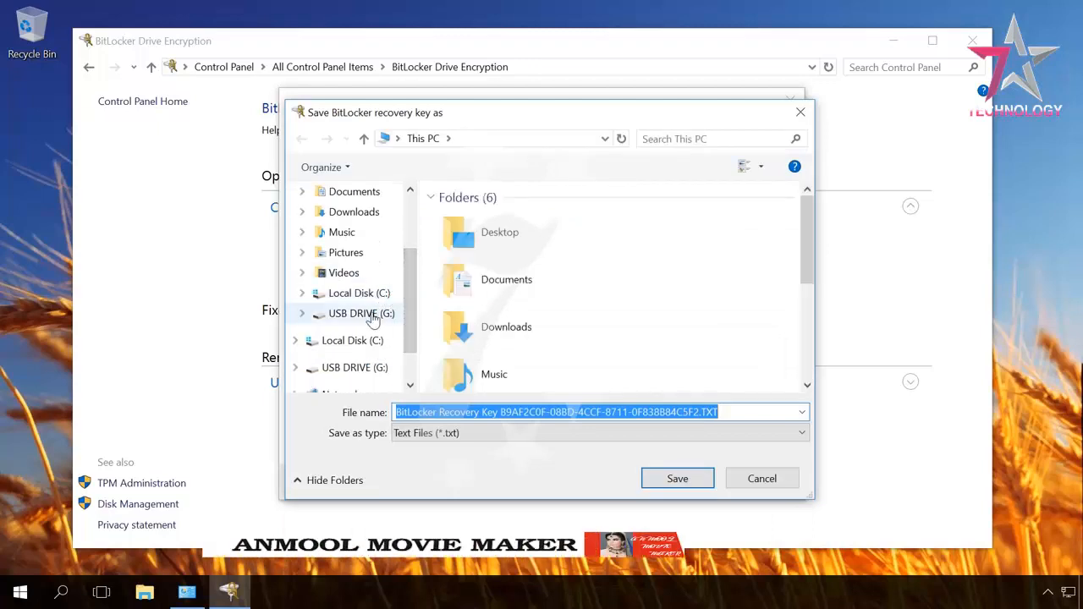
{"action": "left_click", "coordinate": [362, 313]}
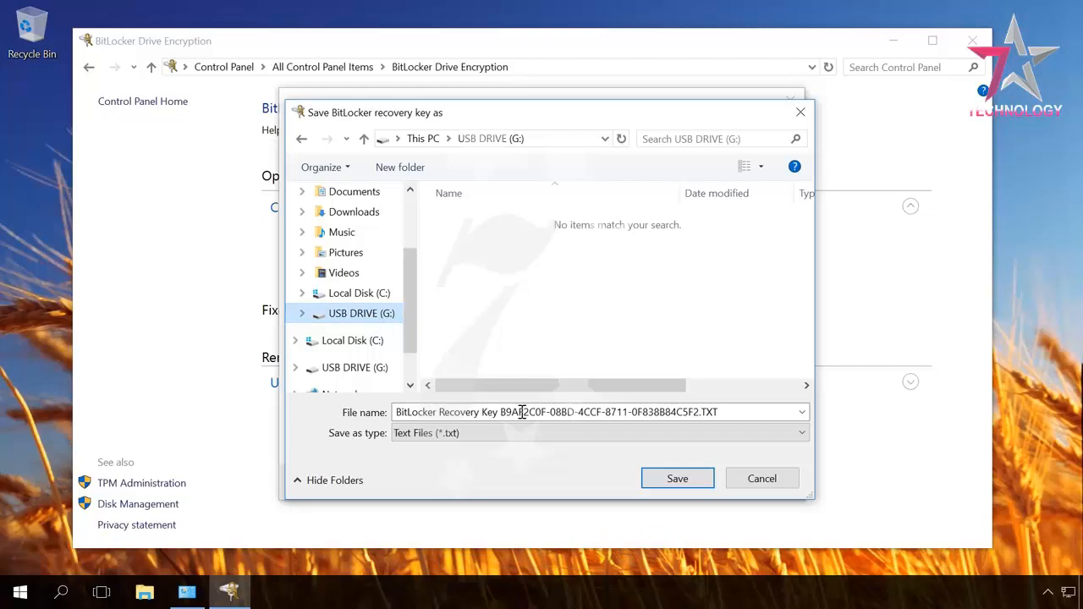
{"action": "left_click", "coordinate": [677, 477]}
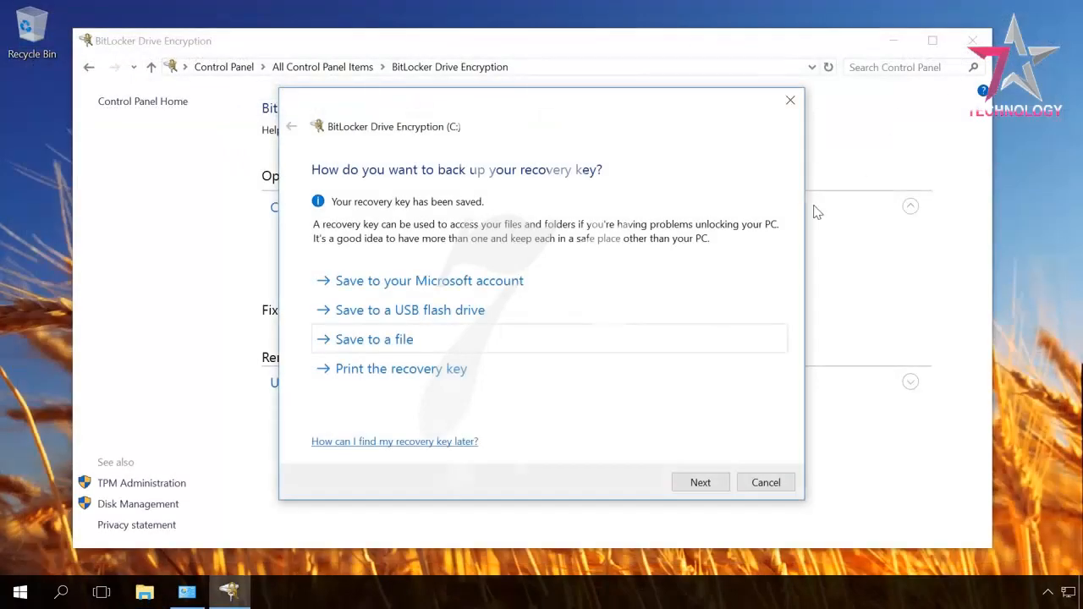
- Choose 'Encrypt entire drive' and 'New encryption mode' for drive C and finish the wizard
{"action": "left_click", "coordinate": [700, 482]}
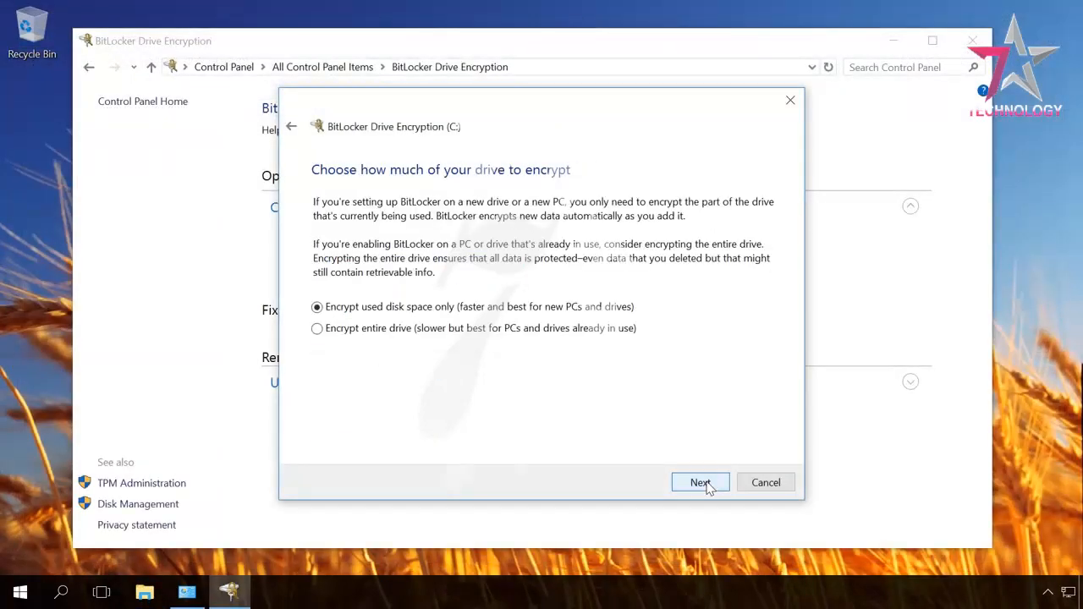
{"action": "mouse_move", "coordinate": [572, 430]}
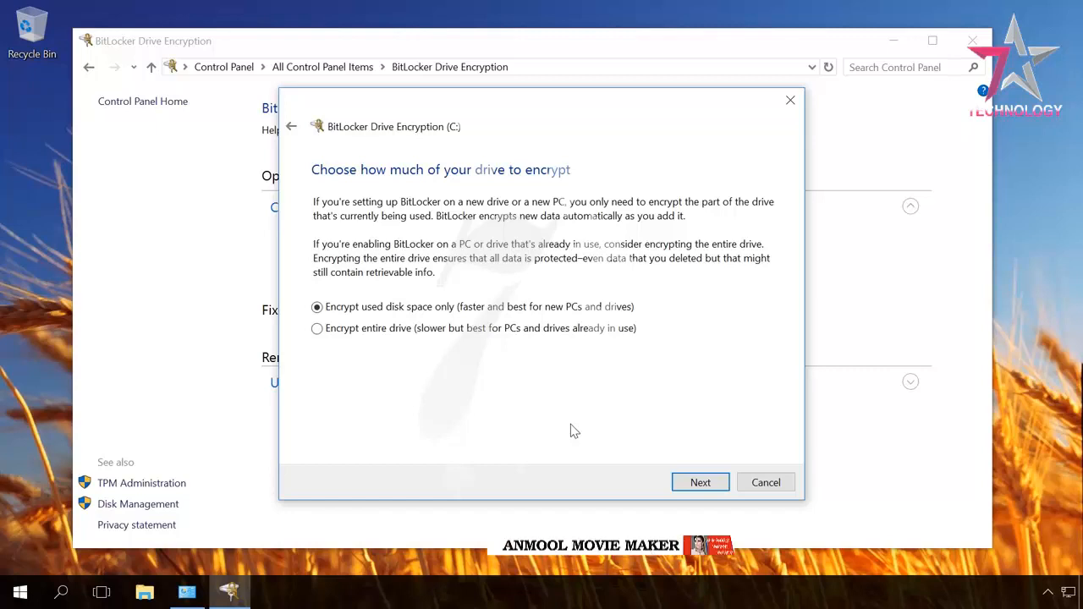
{"action": "mouse_move", "coordinate": [552, 416]}
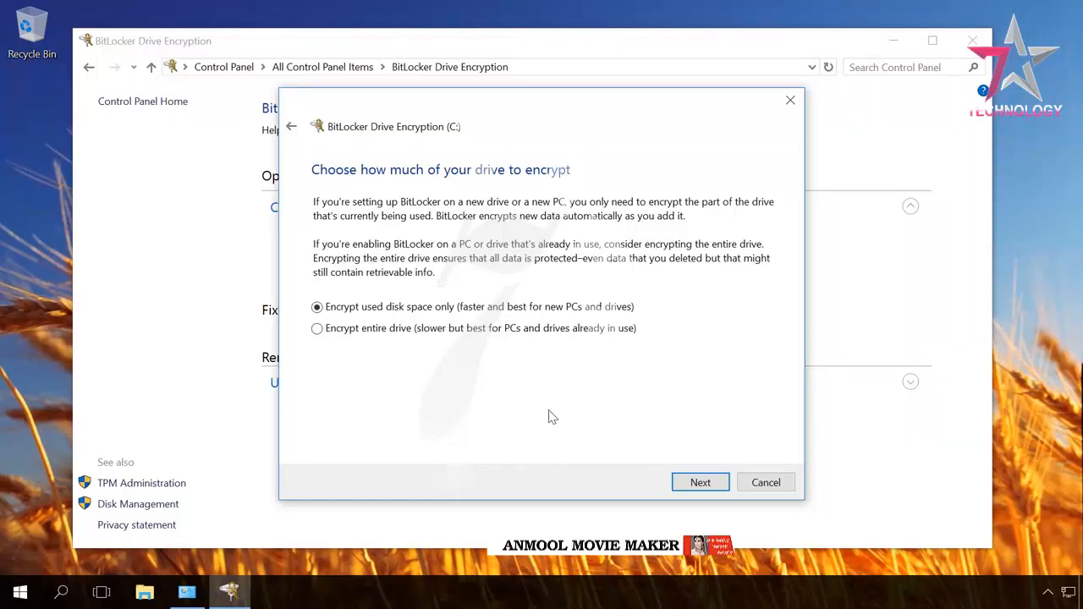
{"action": "left_click", "coordinate": [317, 328]}
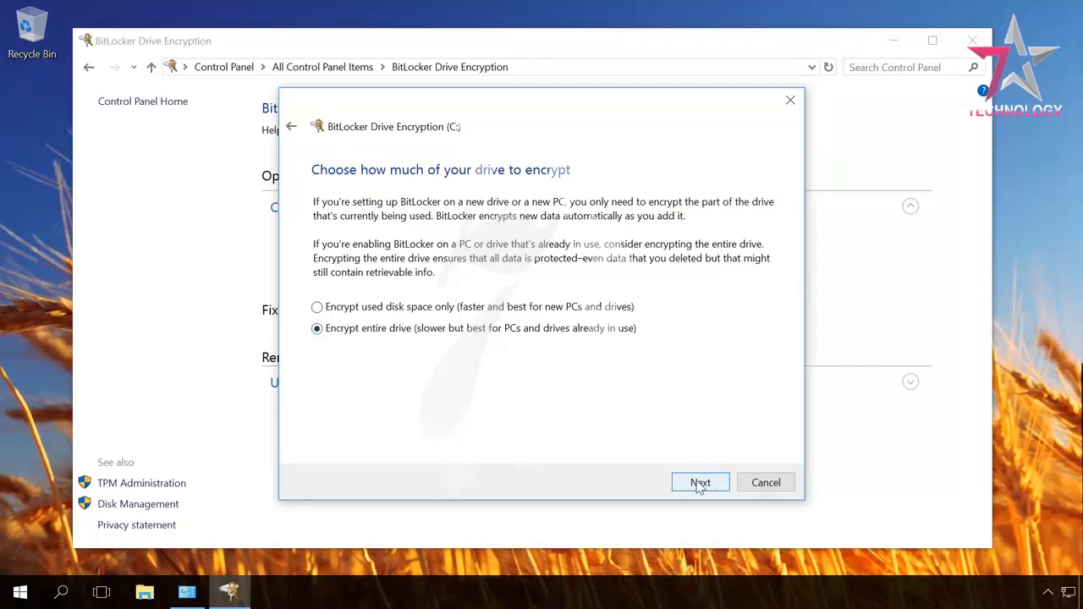
{"action": "left_click", "coordinate": [701, 482]}
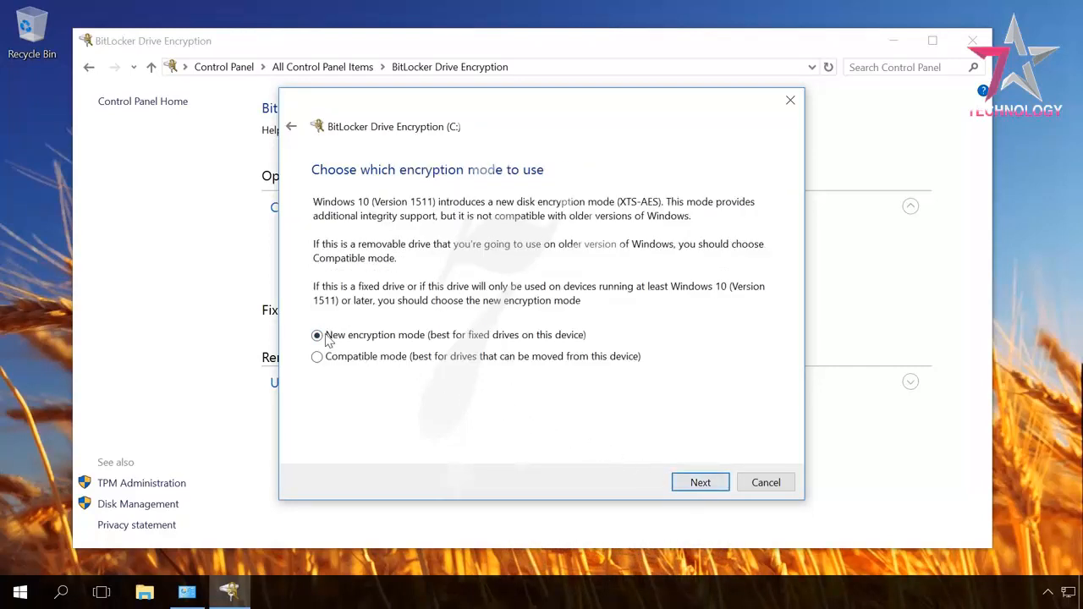
{"action": "left_click", "coordinate": [316, 335]}
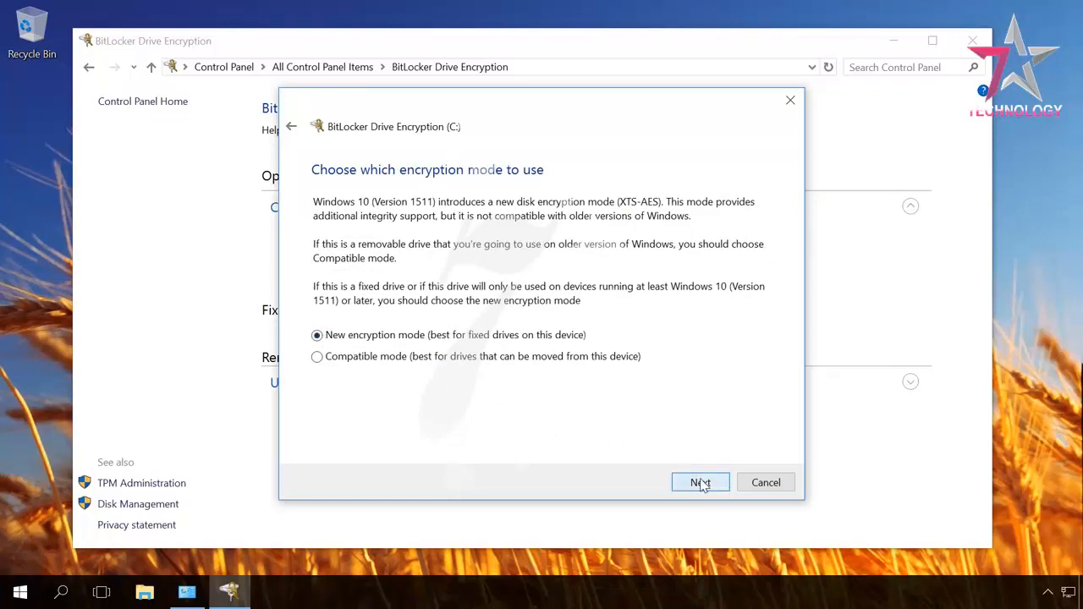
{"action": "left_click", "coordinate": [700, 482]}
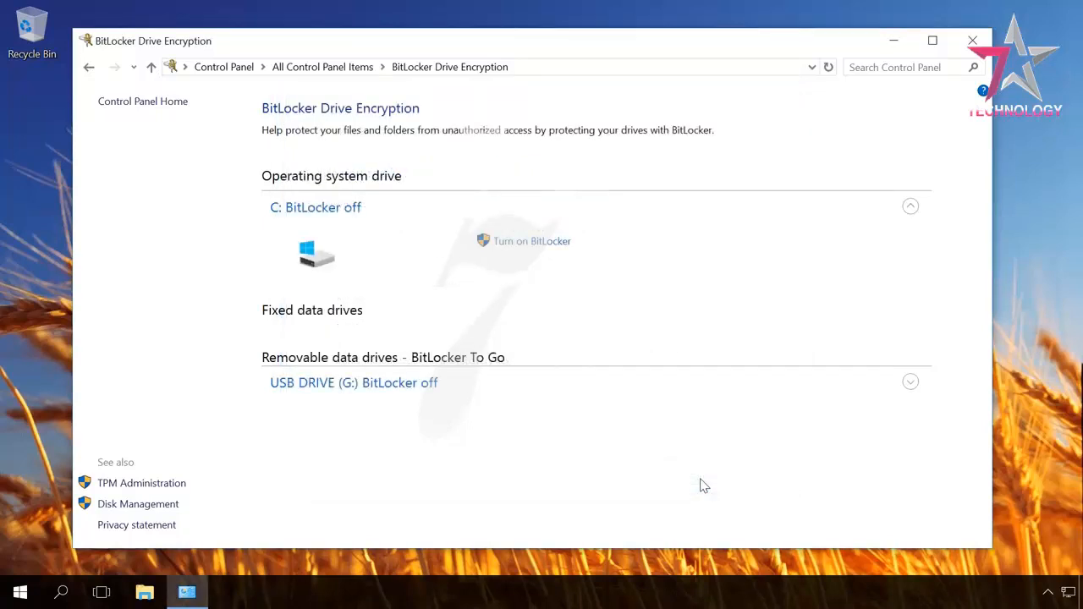
- Restart the computer now from the required-restart prompt so encryption of C can begin
{"action": "left_click", "coordinate": [531, 241]}
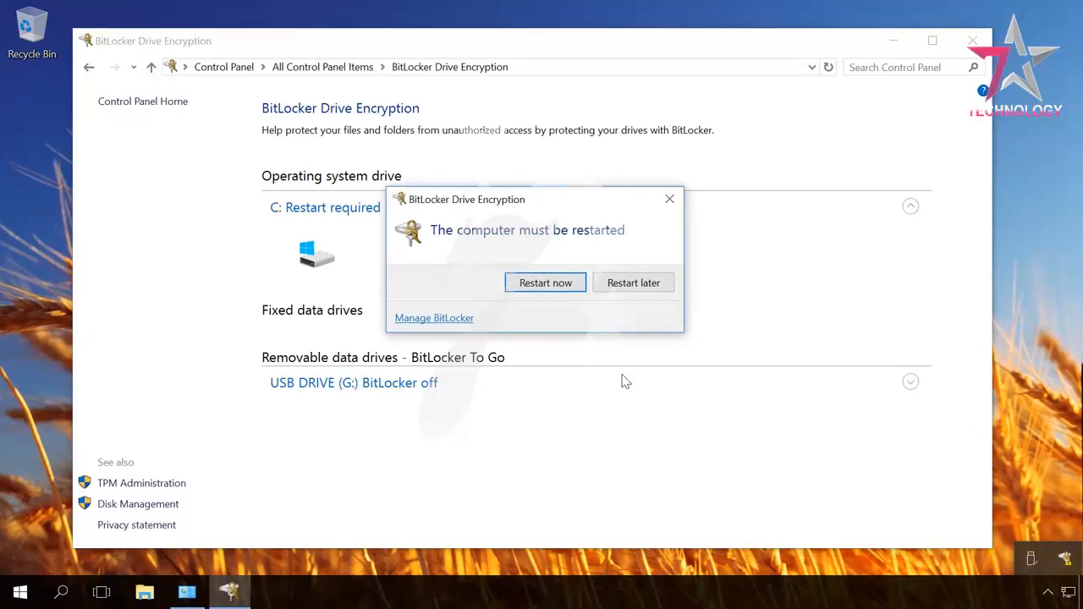
{"action": "left_click", "coordinate": [632, 282]}
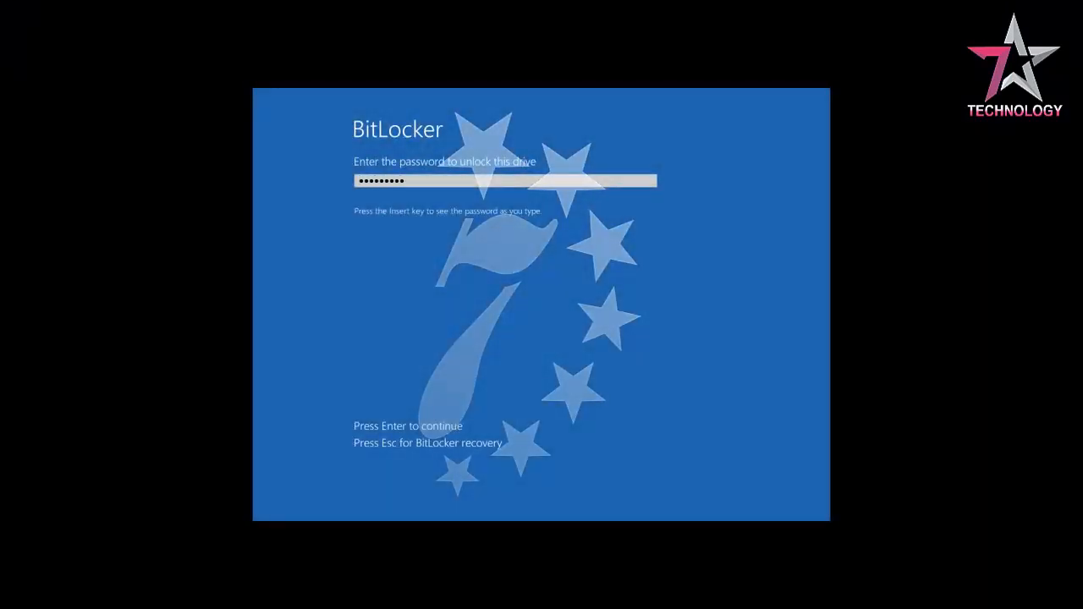
- Unlock C with the startup password and dismiss the 'encryption complete' notice
{"action": "key", "text": "enter"}
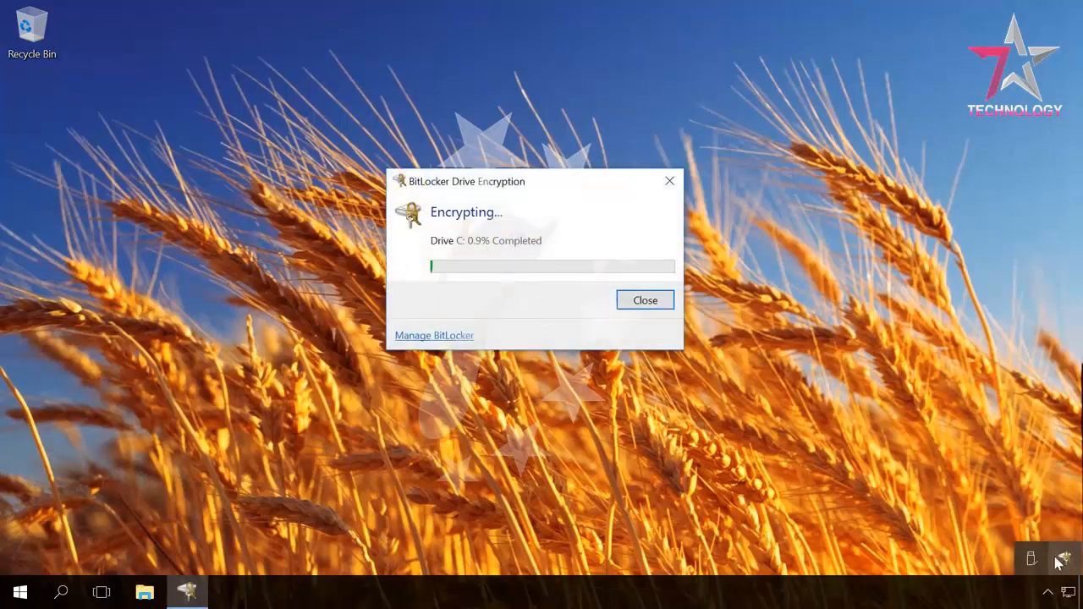
{"action": "mouse_move", "coordinate": [596, 432]}
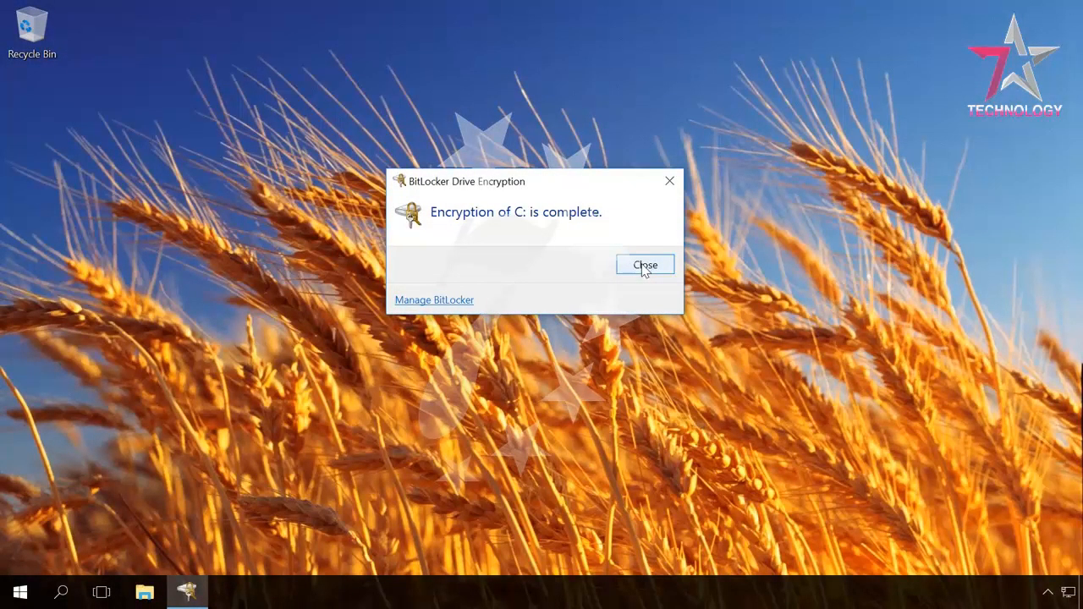
{"action": "left_click", "coordinate": [645, 264]}
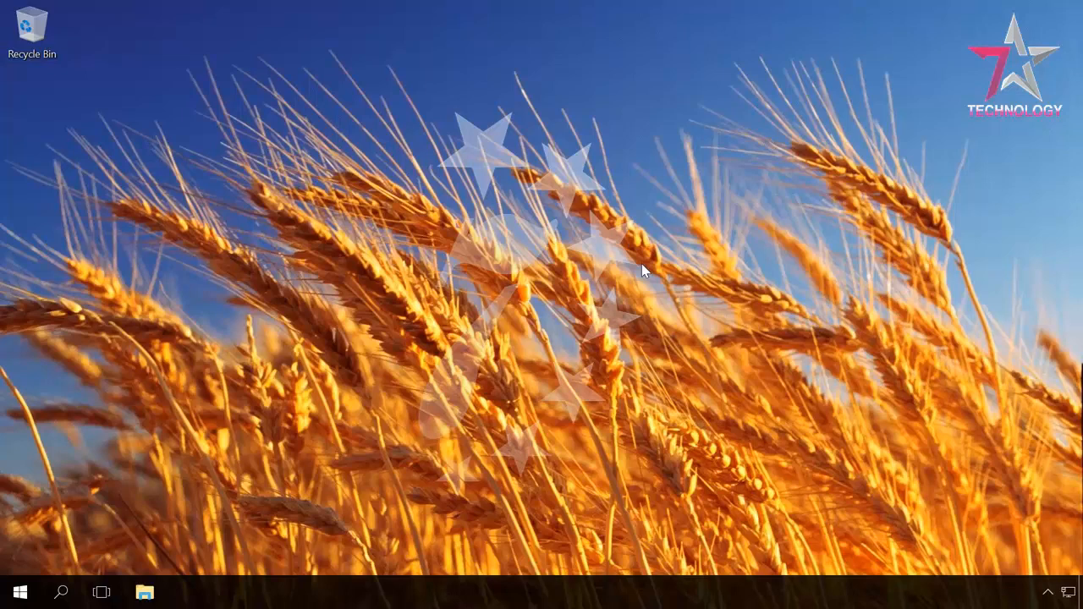
{"action": "mouse_move", "coordinate": [143, 592]}
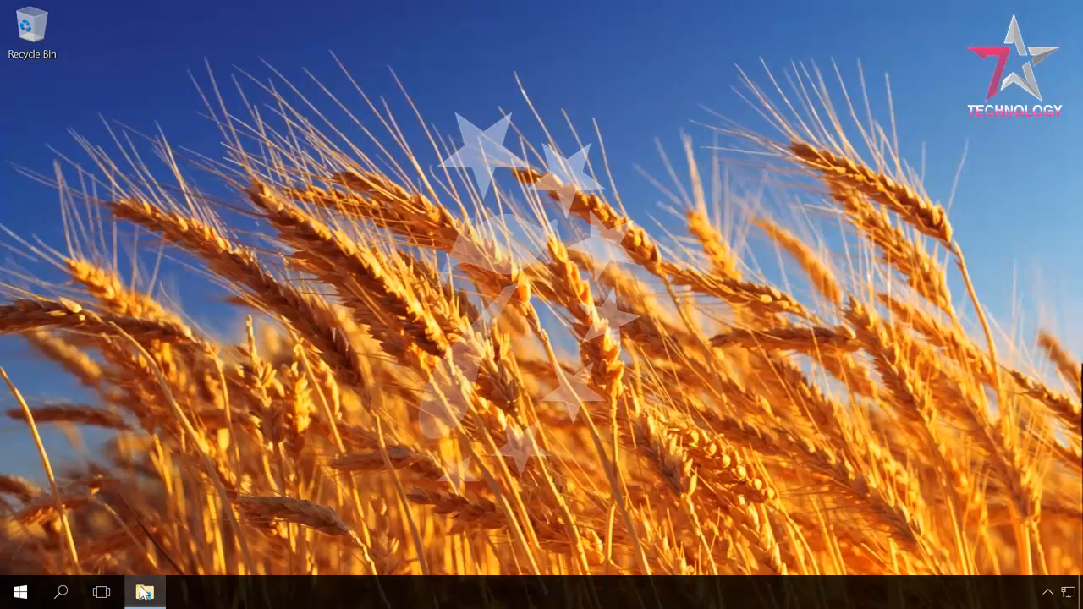
- From This PC, choose Manage BitLocker on Local Disk (C:), now showing BitLocker on
{"action": "left_click", "coordinate": [144, 592]}
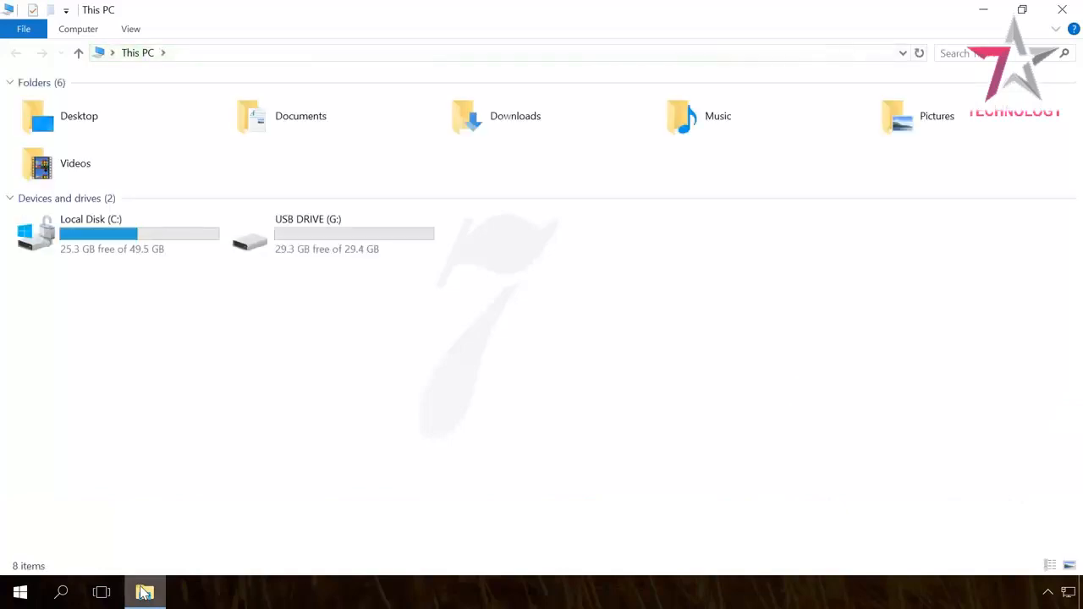
{"action": "left_click", "coordinate": [119, 233]}
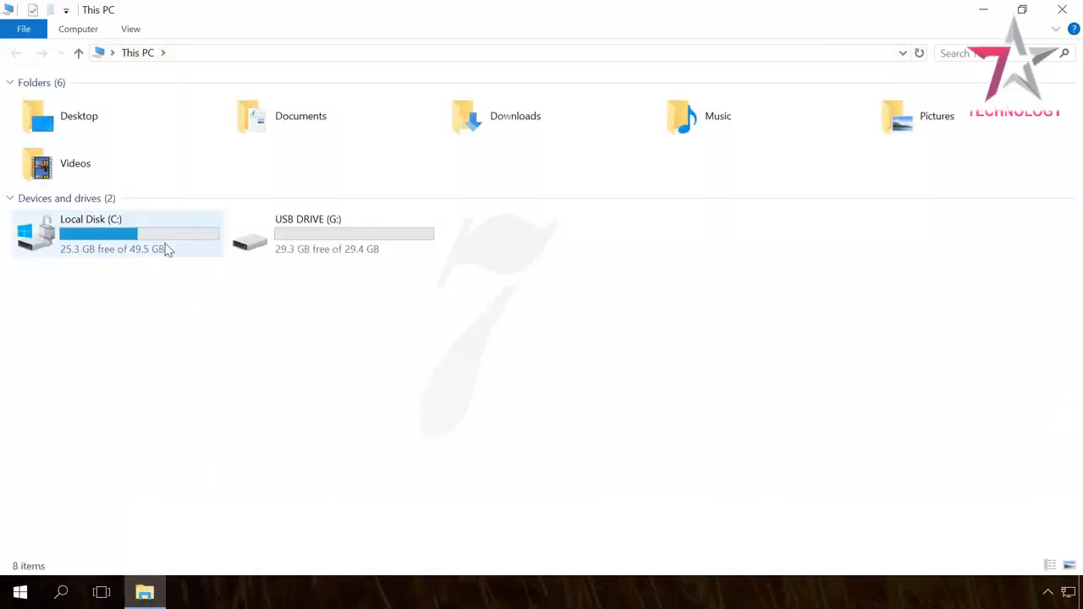
{"action": "right_click", "coordinate": [118, 233]}
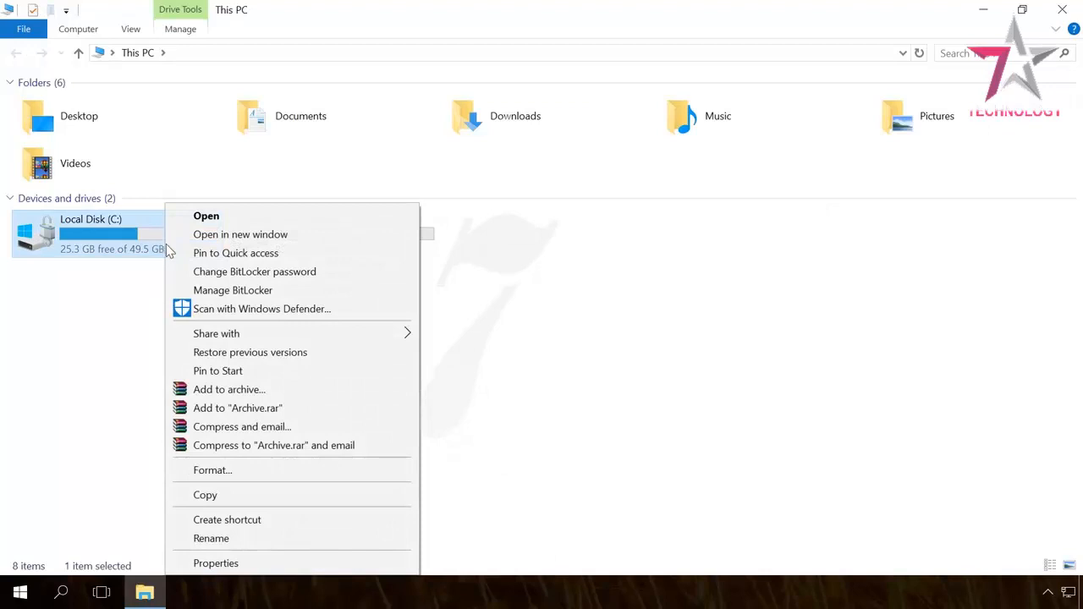
{"action": "left_click", "coordinate": [230, 296]}
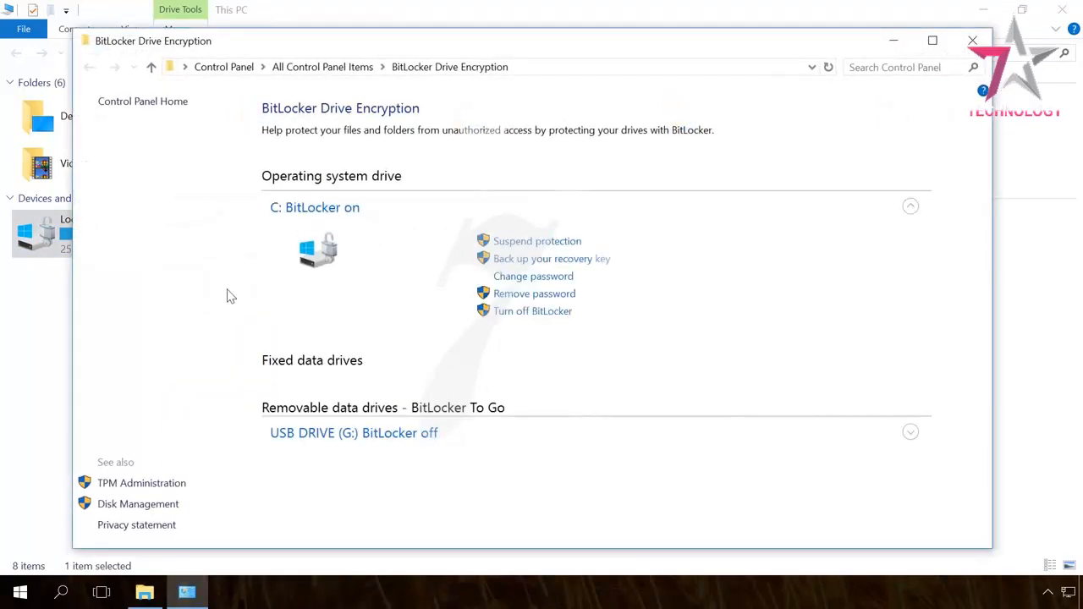
{"action": "mouse_move", "coordinate": [393, 303]}
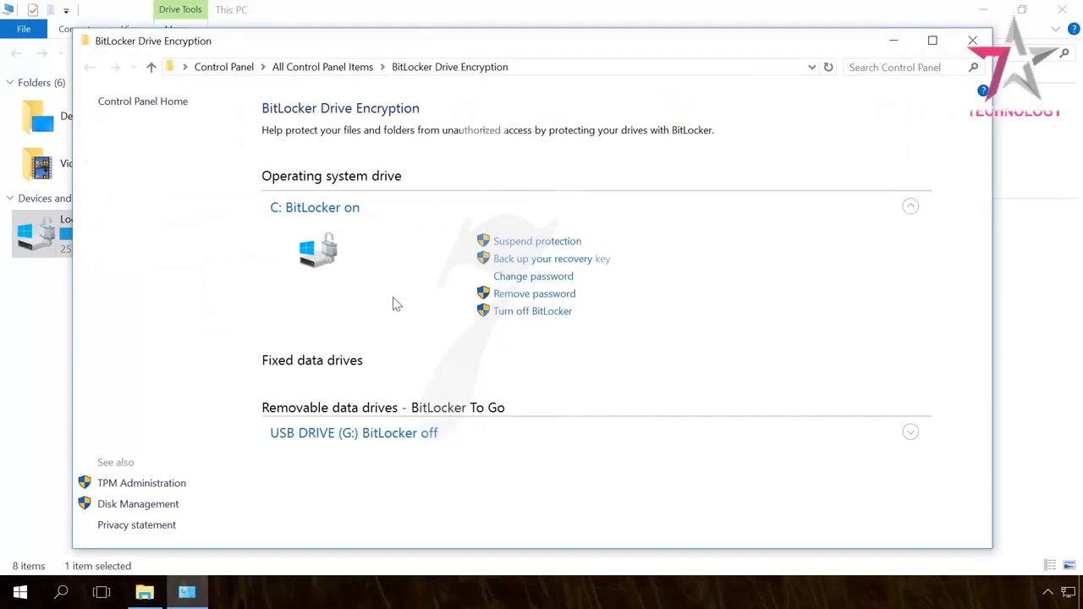
{"action": "mouse_move", "coordinate": [523, 247]}
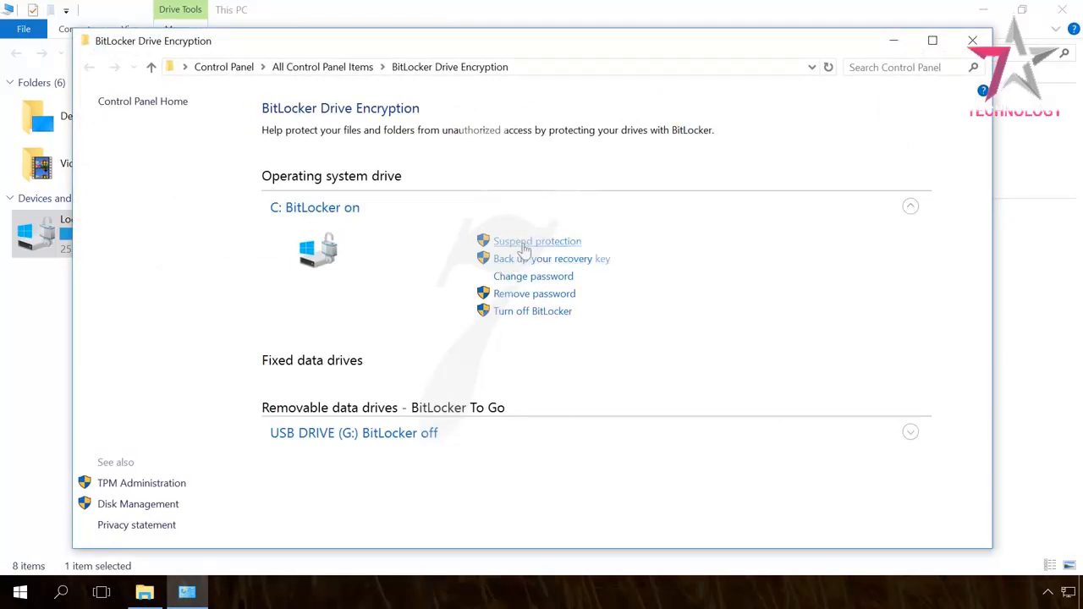
{"action": "mouse_move", "coordinate": [525, 281]}
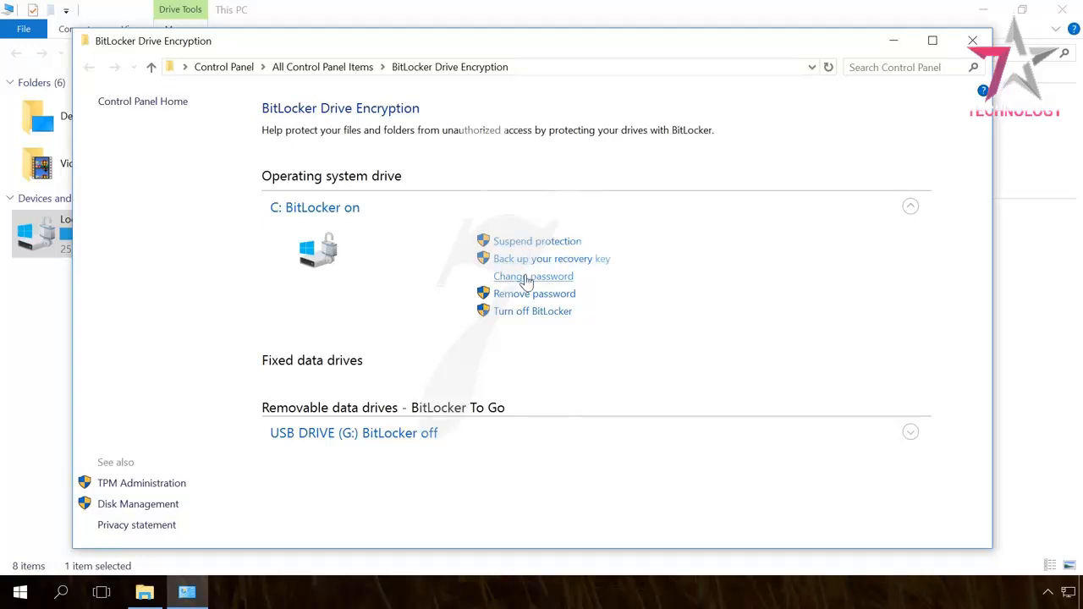
{"action": "mouse_move", "coordinate": [531, 312]}
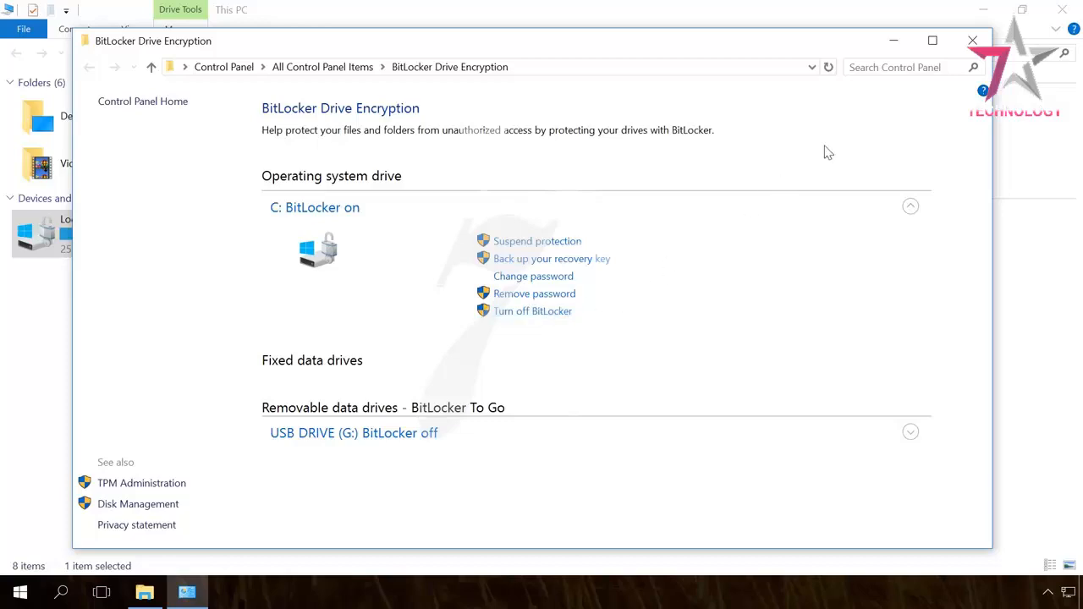
- Close the BitLocker Drive Encryption page and the This PC window, returning to the desktop
{"action": "left_click", "coordinate": [971, 40]}
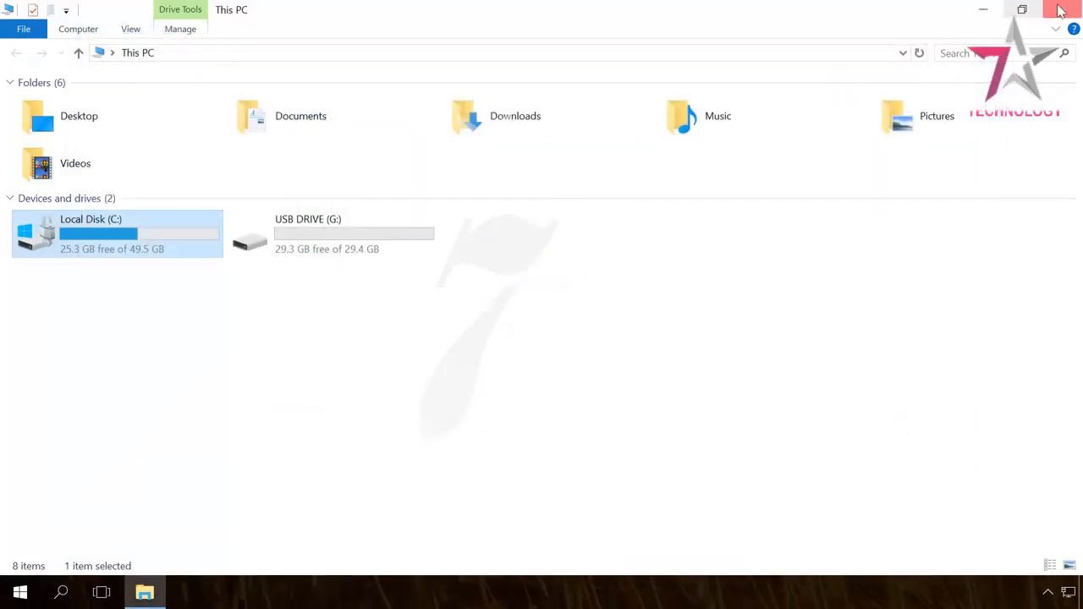
{"action": "left_click", "coordinate": [1062, 10]}
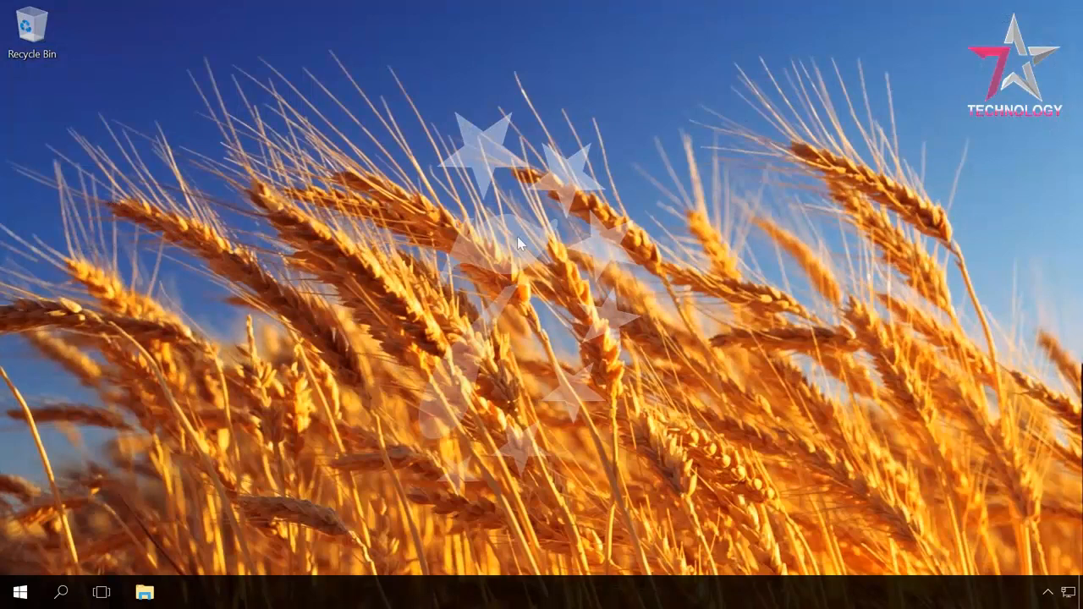